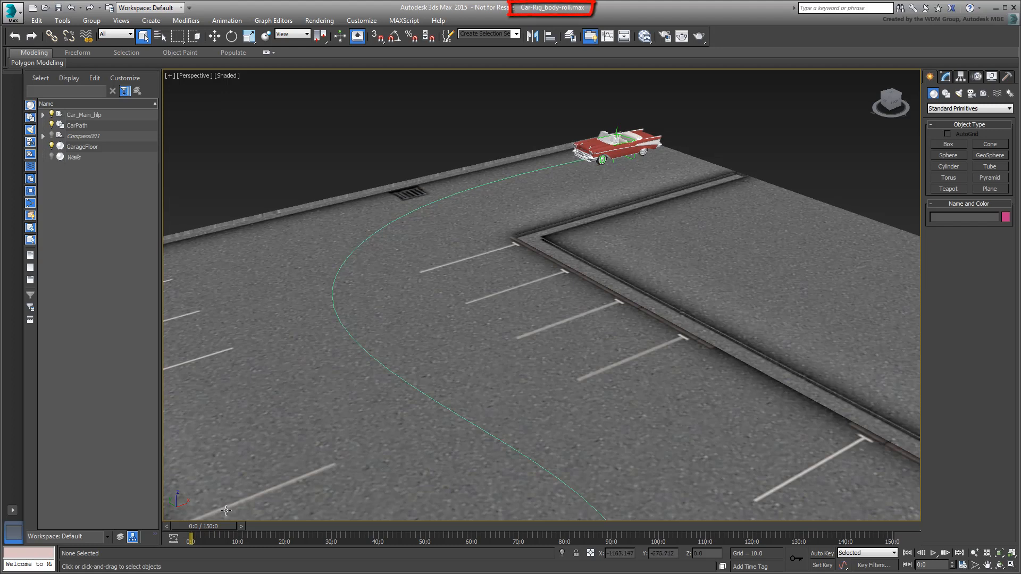
Scrub the car along its path and orbit the view to face its front.
drag(192, 540, 328, 533)
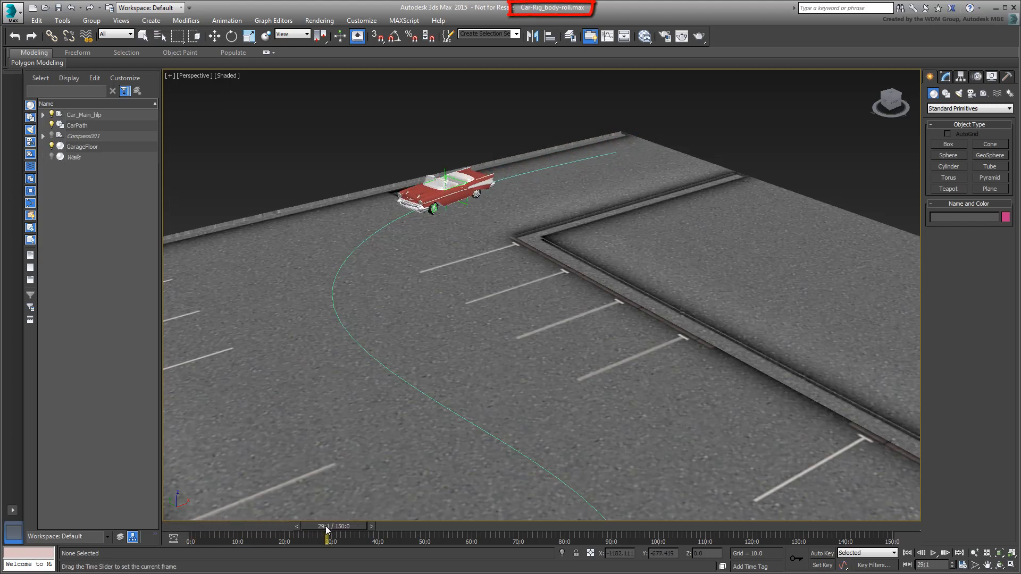
drag(329, 532, 240, 532)
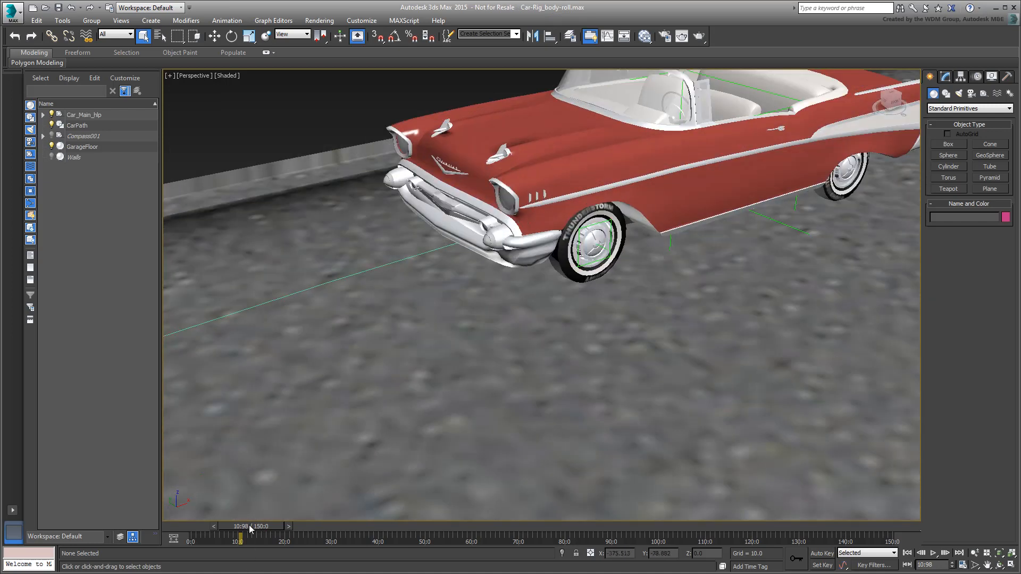
drag(241, 538, 273, 539)
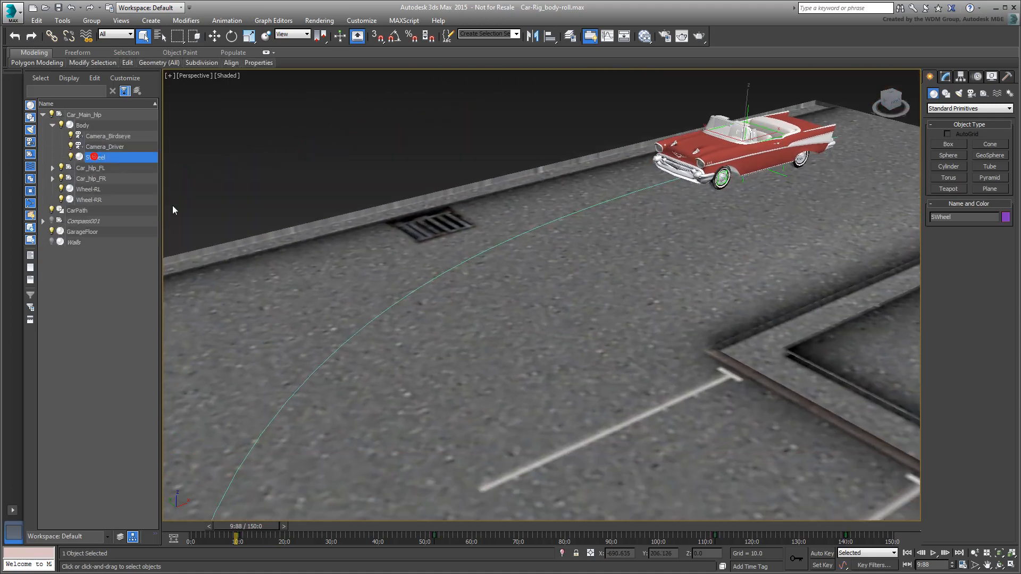
drag(238, 541, 345, 540)
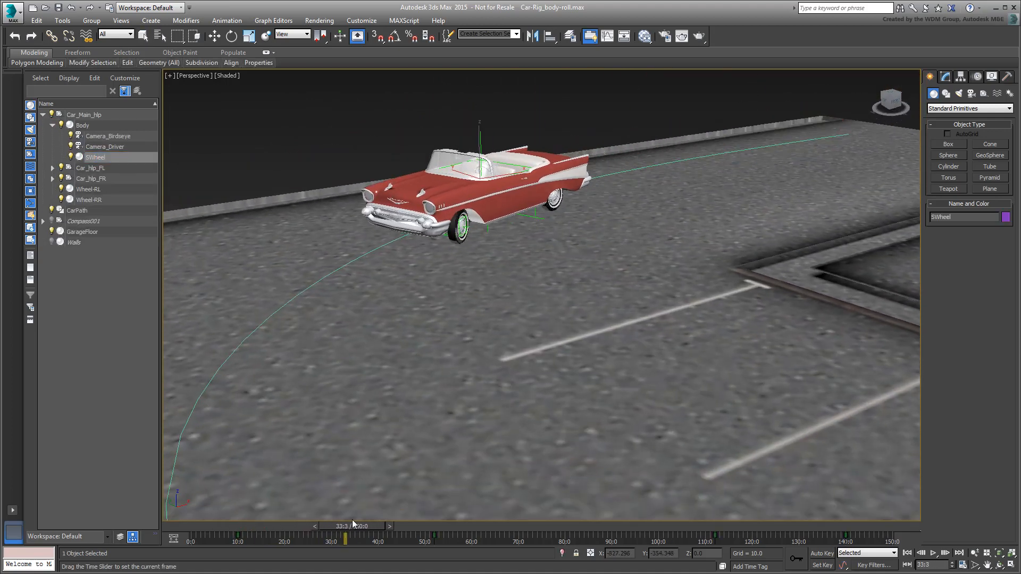
drag(345, 538, 417, 538)
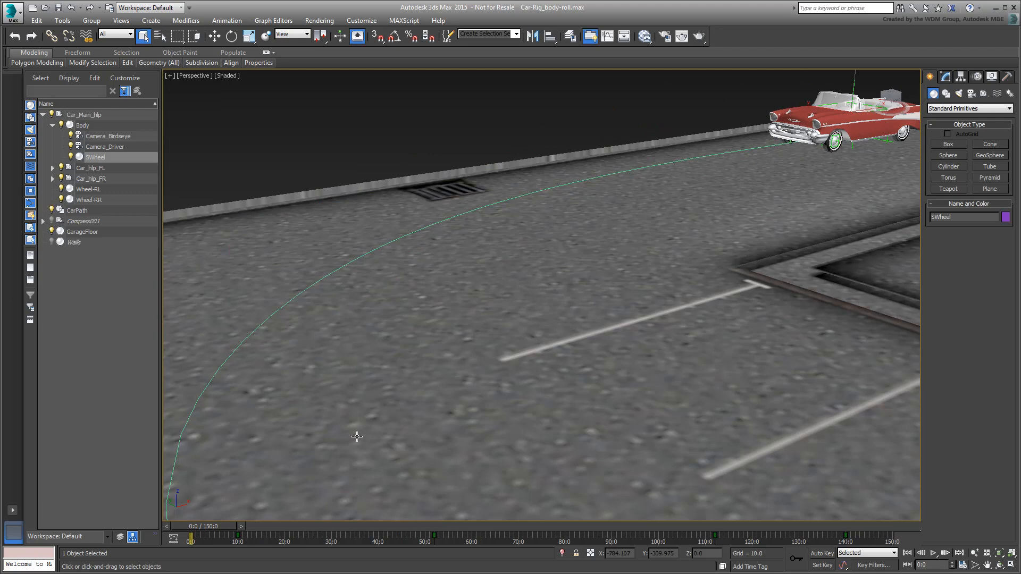
drag(357, 436, 467, 299)
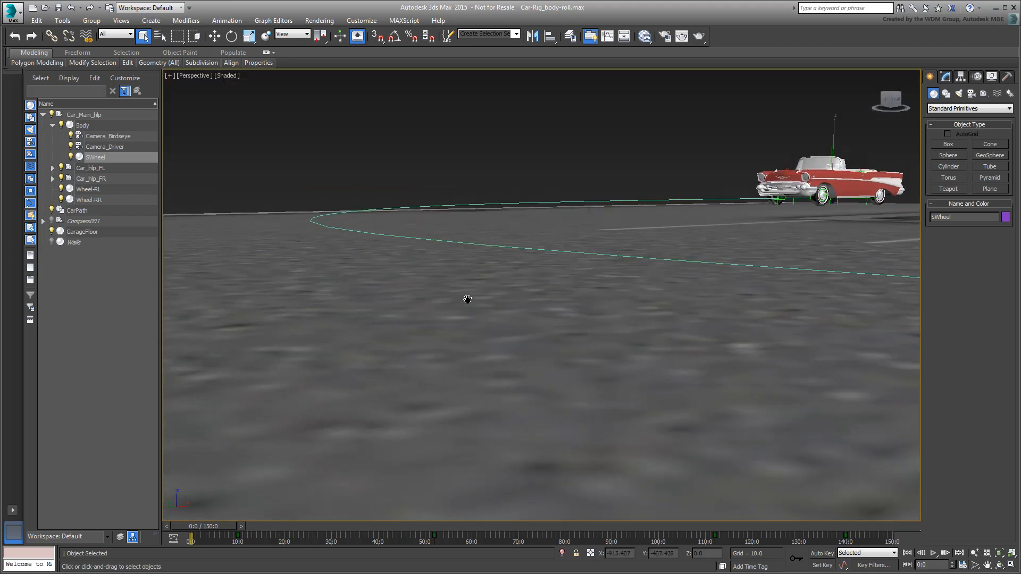
drag(192, 541, 440, 542)
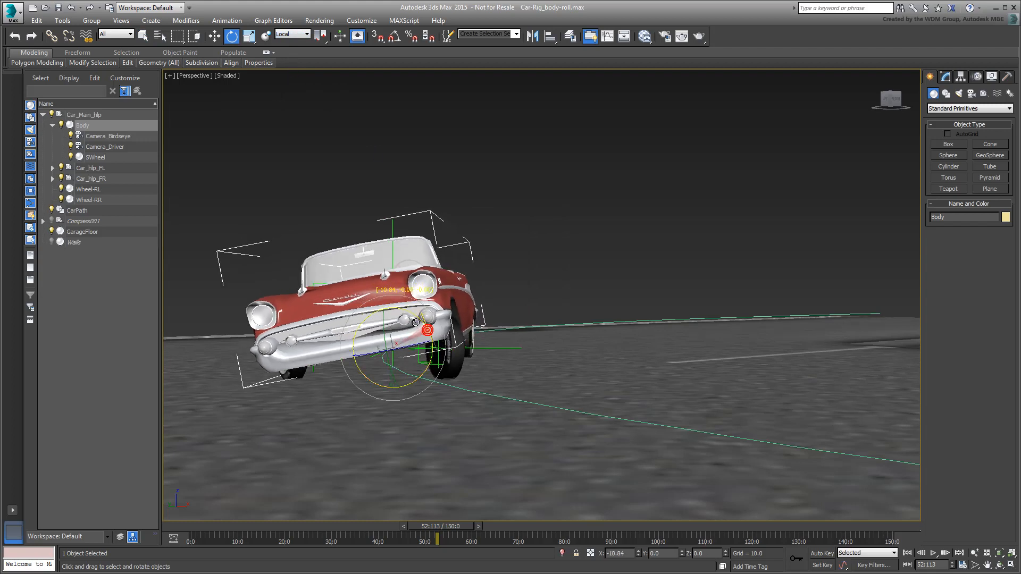
Test-tilt the body, then start a wire from SWheel's Z Rotation.
drag(426, 330, 414, 326)
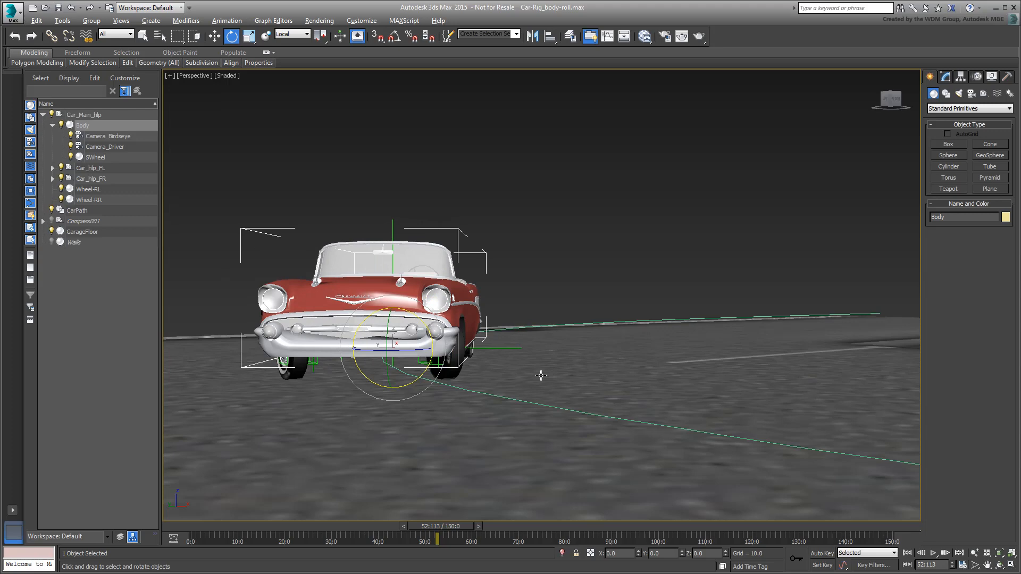
drag(541, 375, 585, 404)
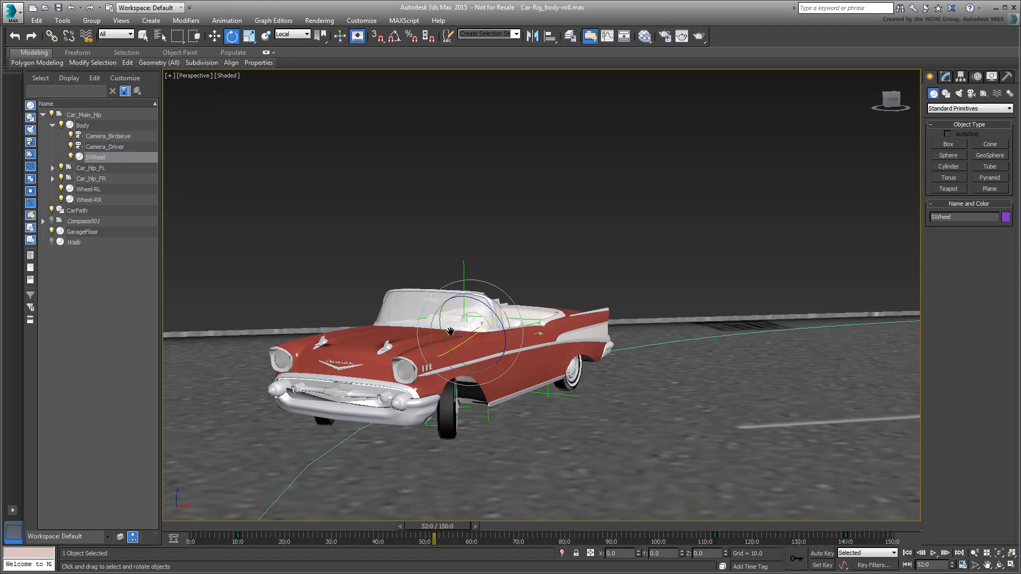
right_click(450, 330)
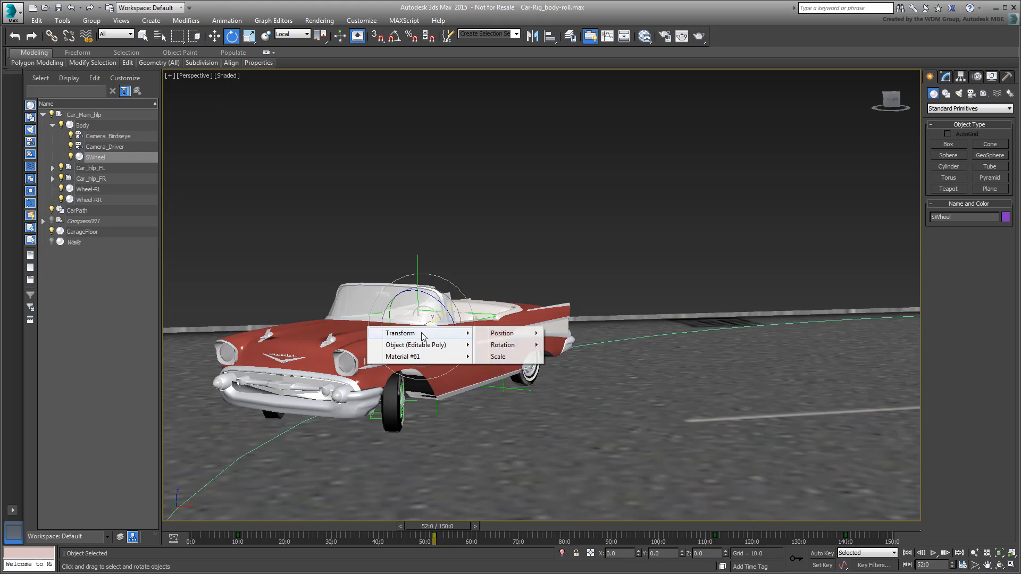
mouse_move(503, 345)
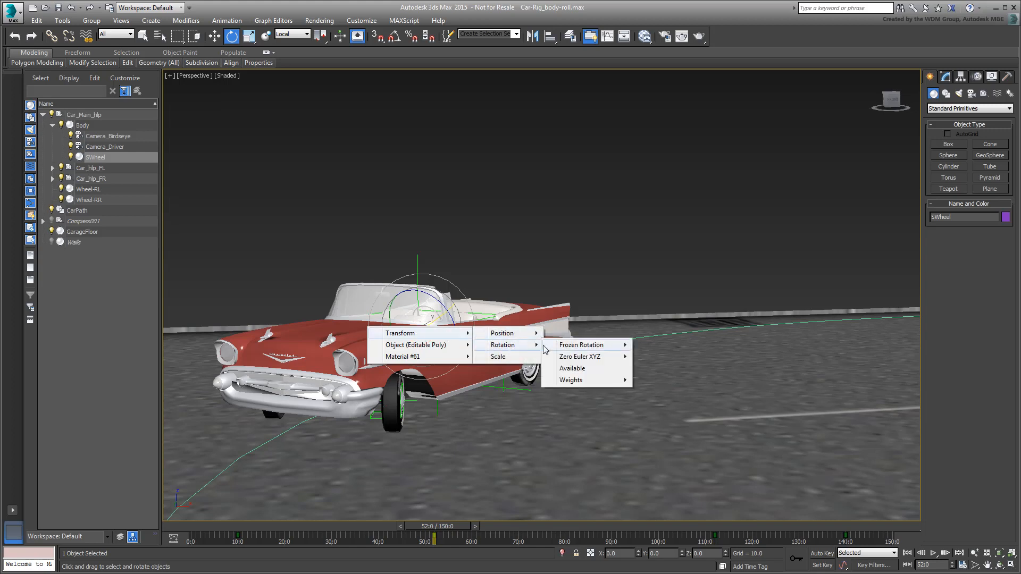
mouse_move(580, 356)
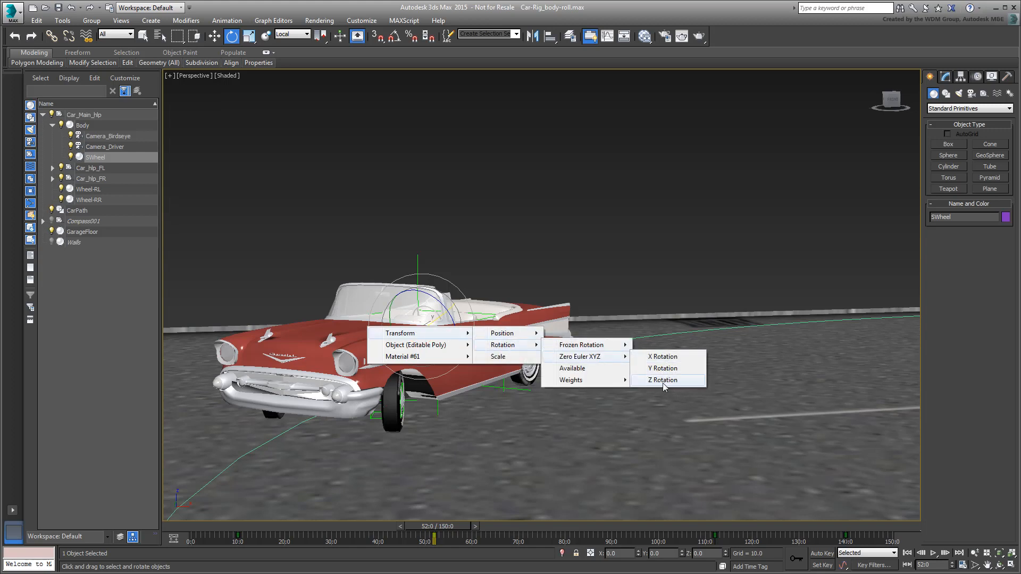
click(663, 380)
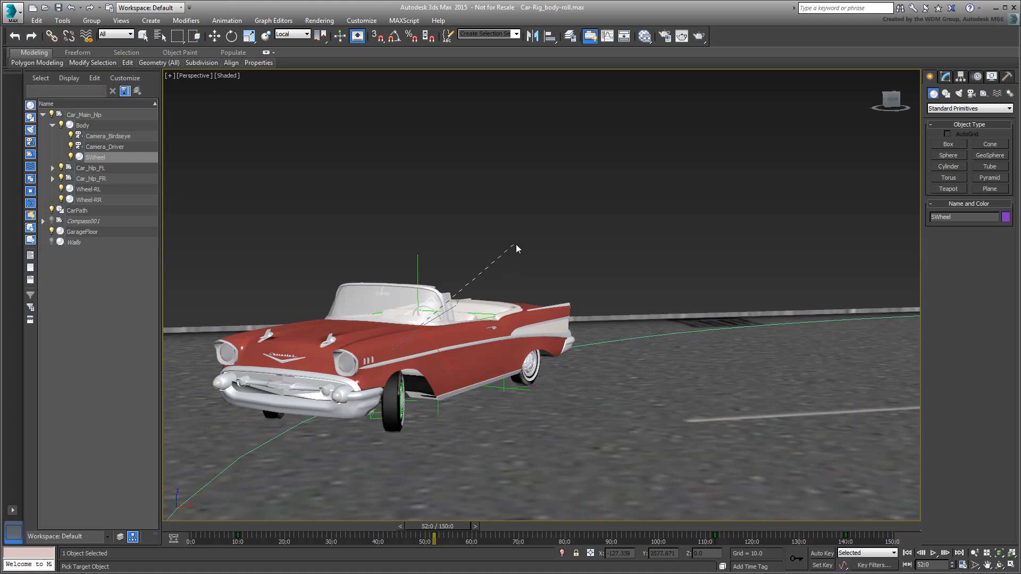
Pick Body's Zero Euler XYZ X Rotation as the wire target.
right_click(80, 125)
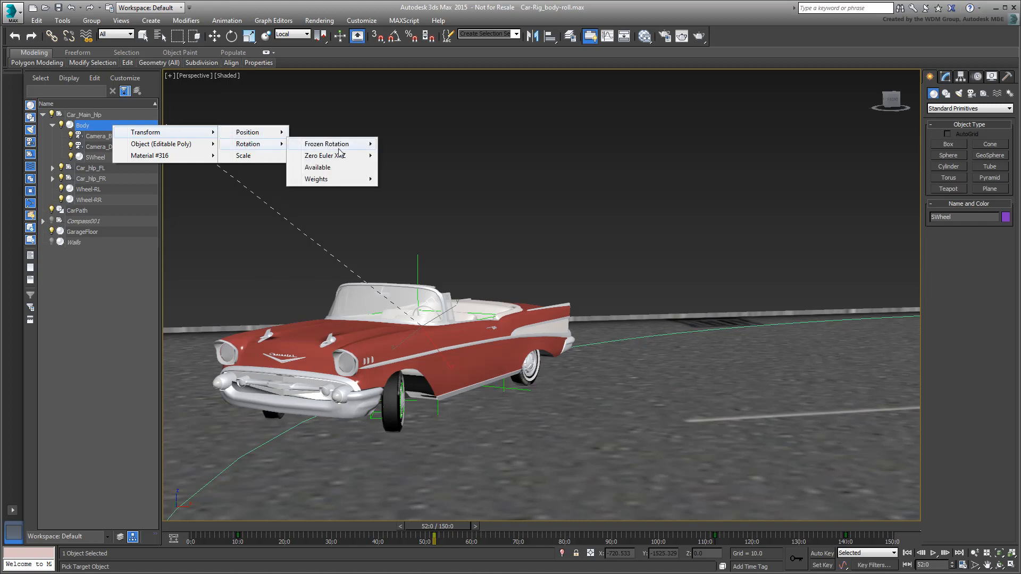
mouse_move(325, 155)
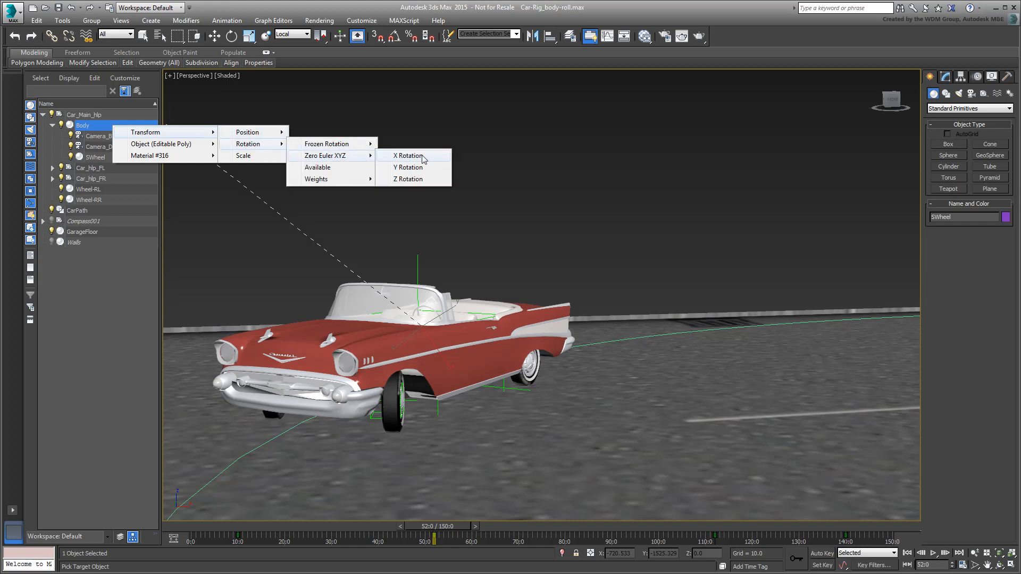
click(408, 155)
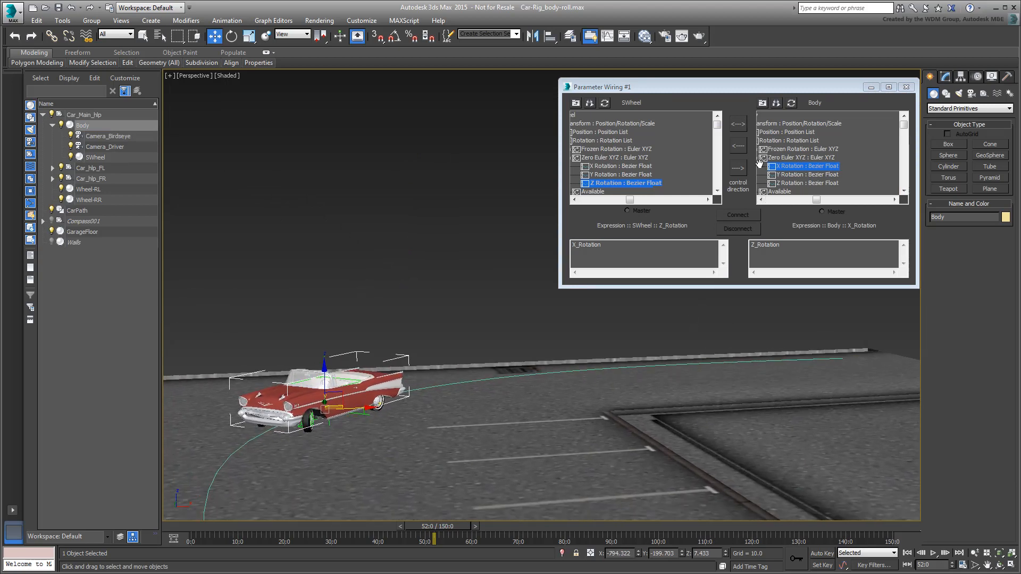
Connect SWheel Z Rotation one-way to Body X Rotation and scrub to check roll.
click(738, 167)
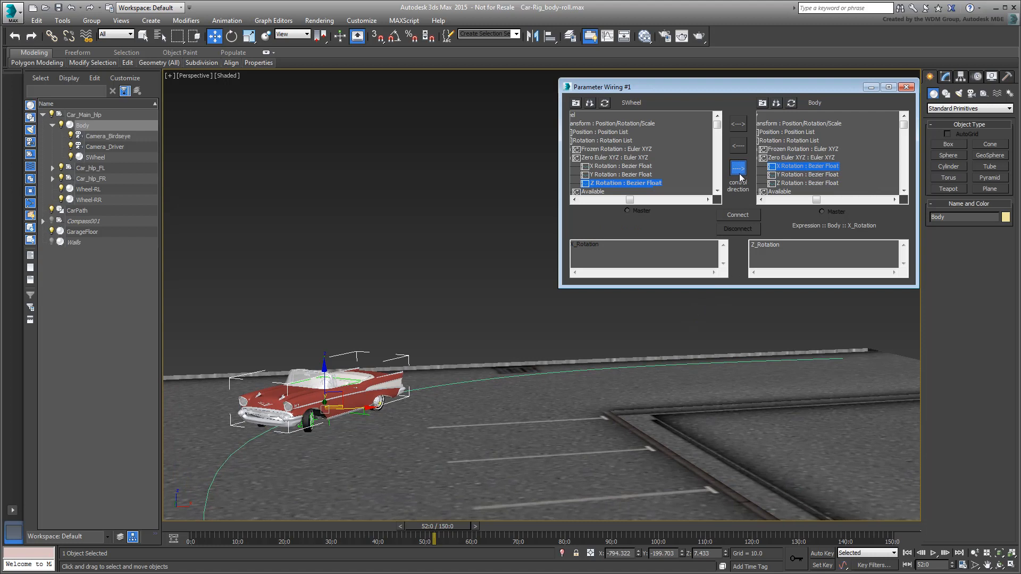
click(738, 214)
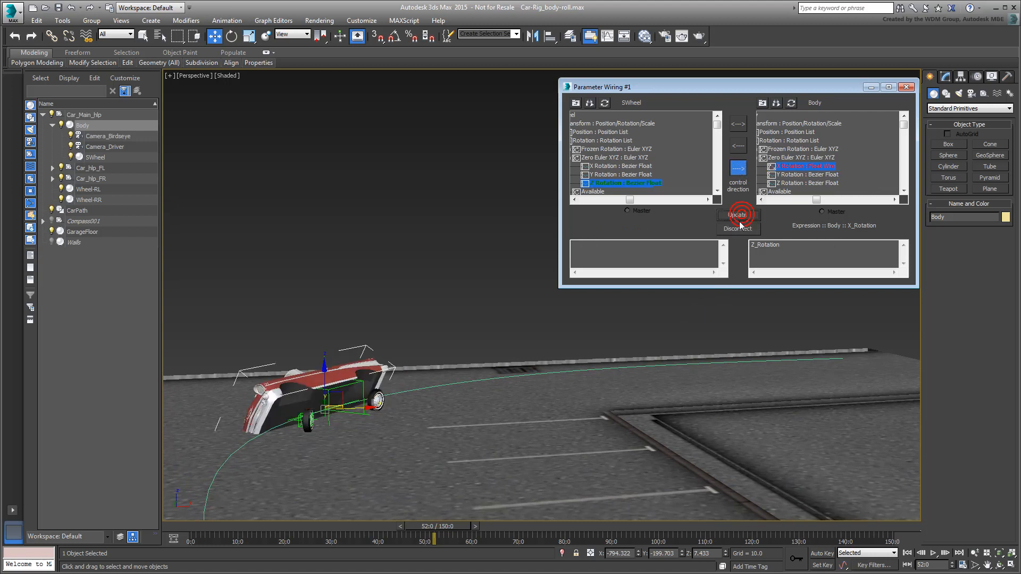
drag(433, 526, 430, 526)
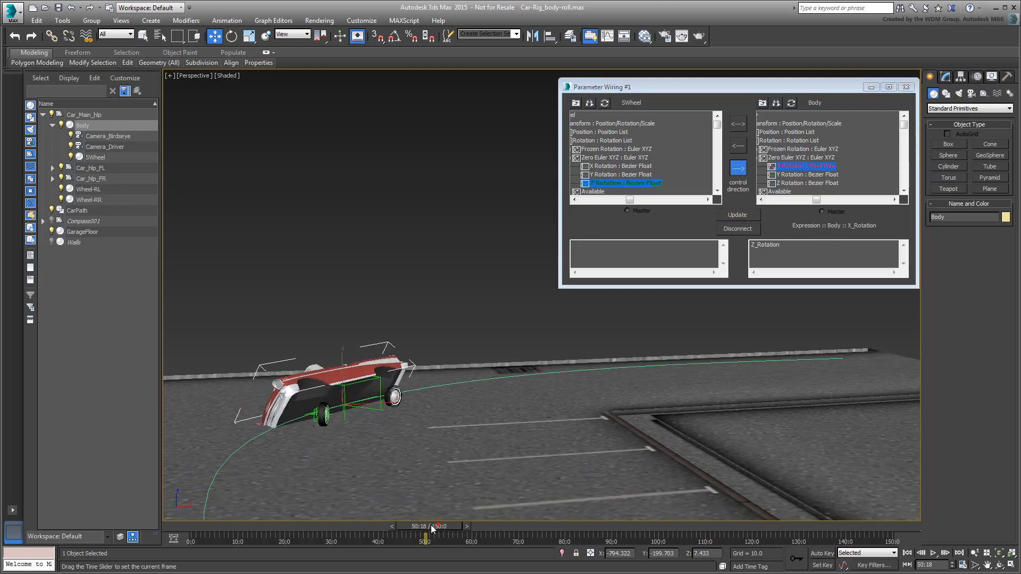
drag(427, 526, 250, 526)
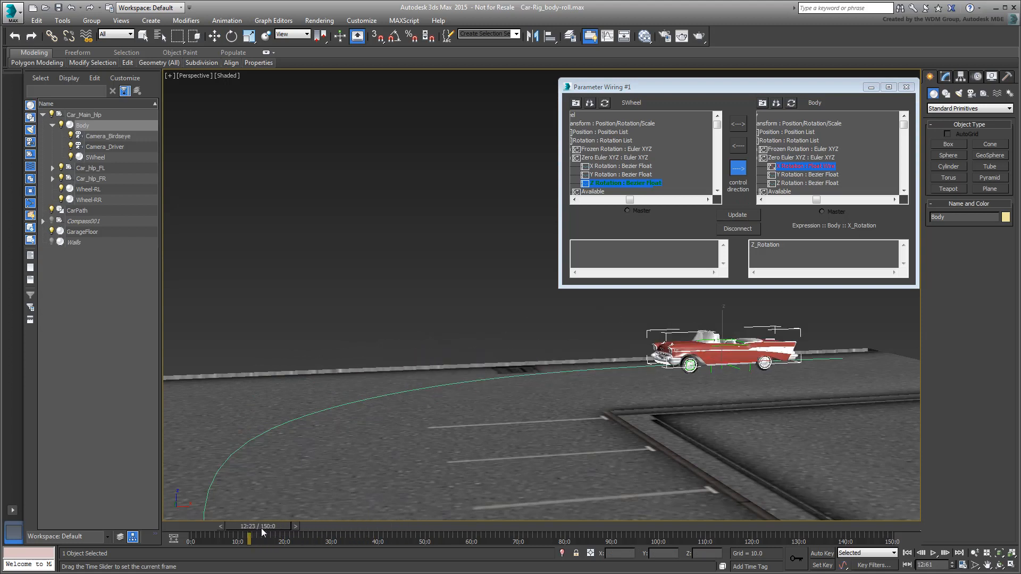
drag(250, 537, 338, 538)
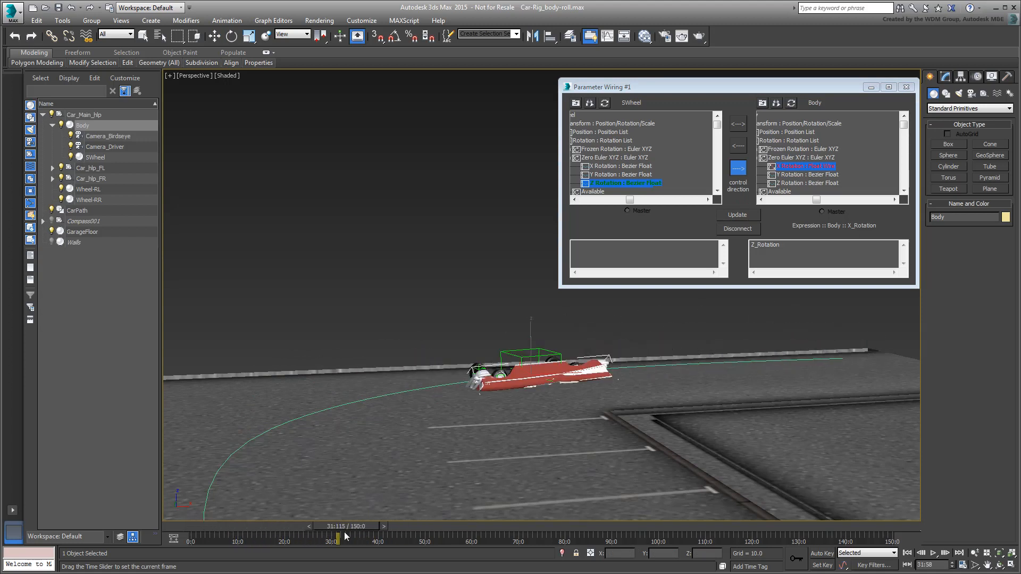
drag(339, 536, 552, 537)
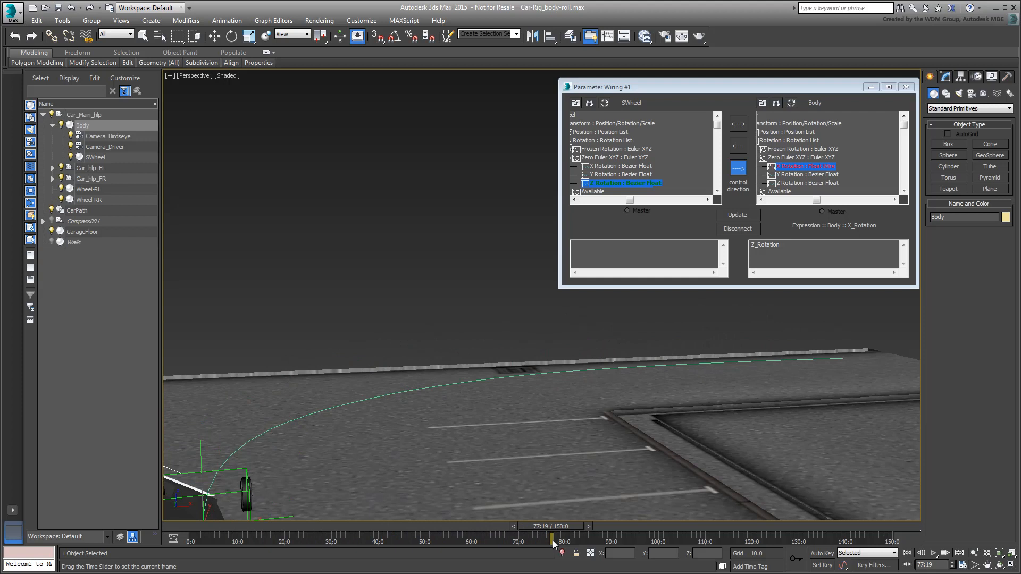
drag(550, 539, 357, 539)
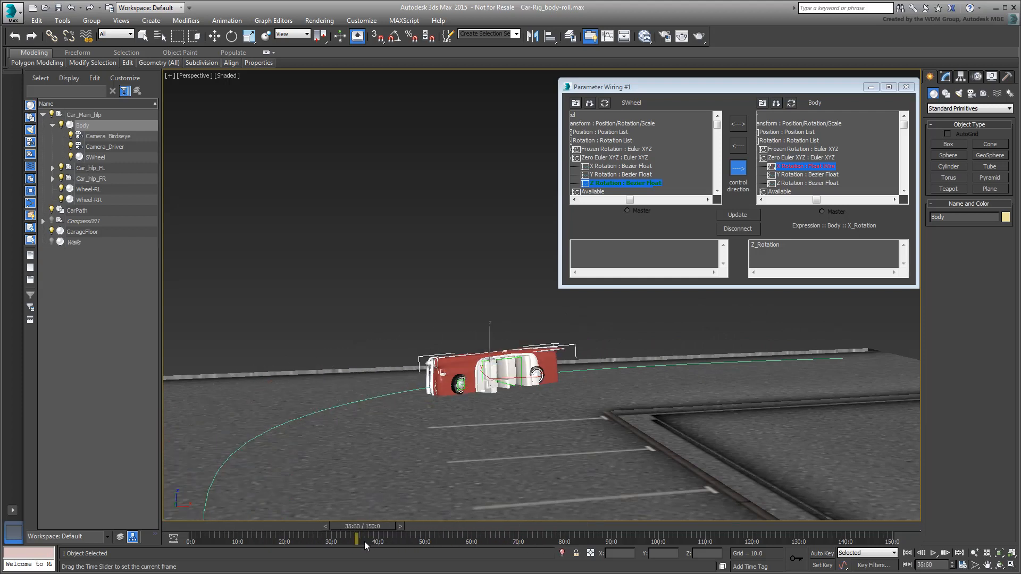
drag(357, 539, 432, 539)
text(/10)
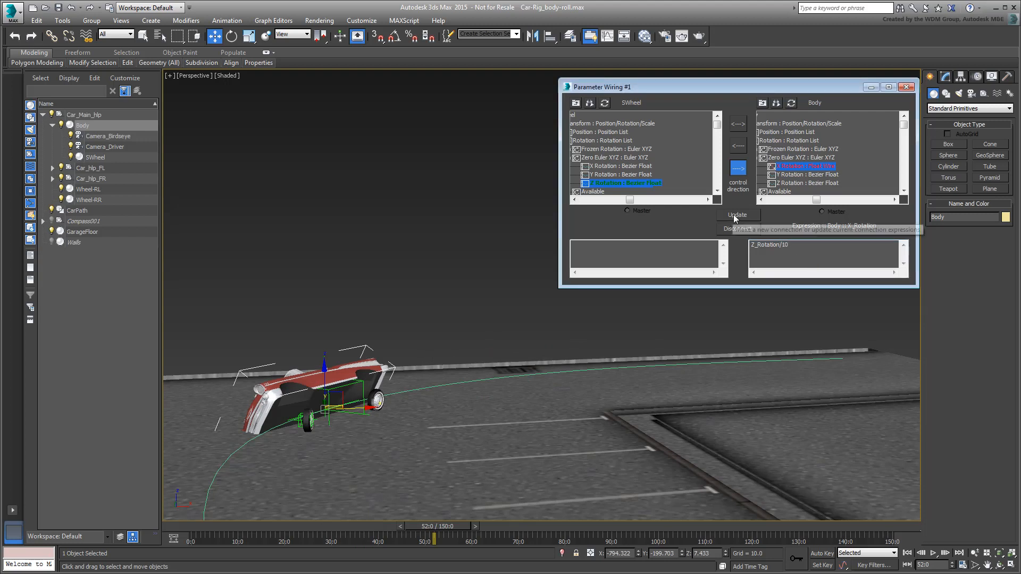
Scrub the timeline to check the reduced roll with Z_Rotation/10.
drag(434, 526, 433, 526)
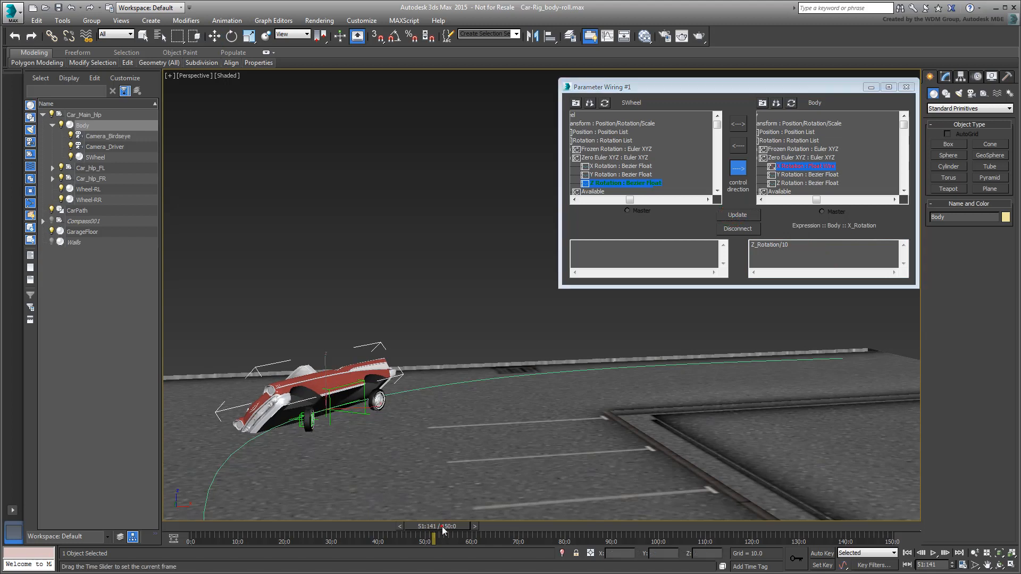
drag(433, 537, 249, 538)
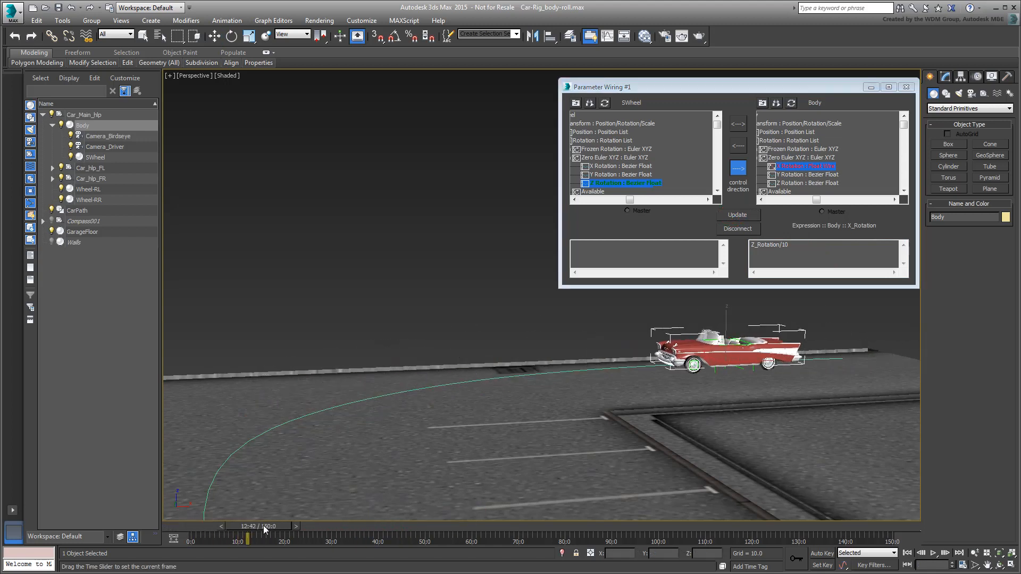
drag(250, 537, 526, 536)
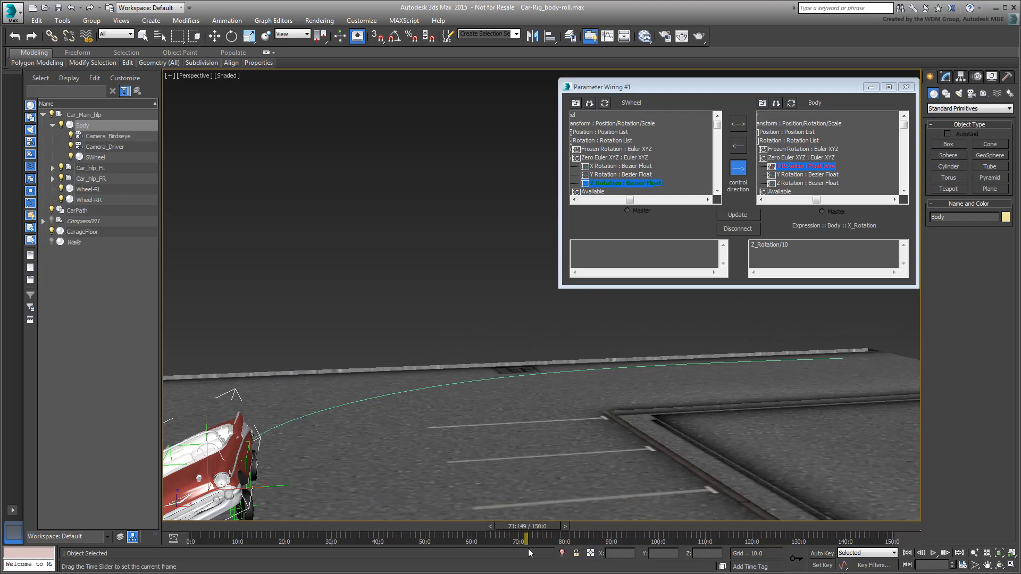
drag(526, 540, 357, 540)
text(5)
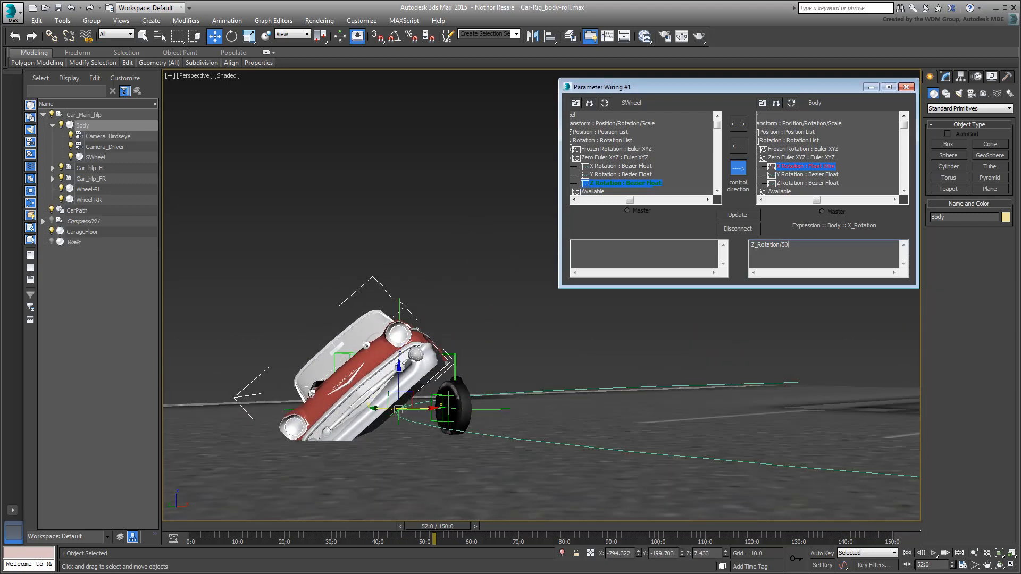
Apply the Z_Rotation/150 expression and scrub to check the gentler roll.
click(738, 215)
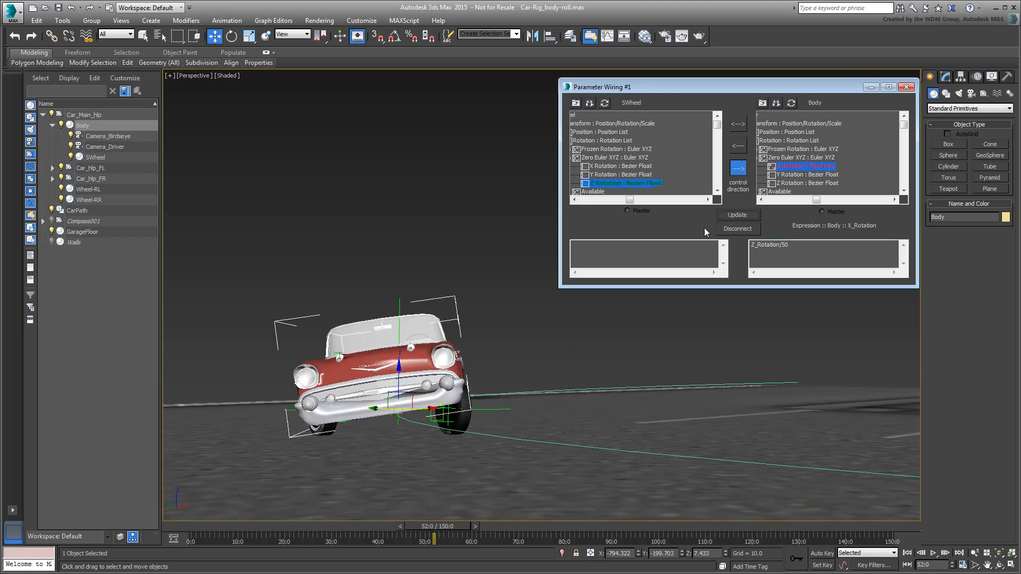
drag(425, 525, 326, 525)
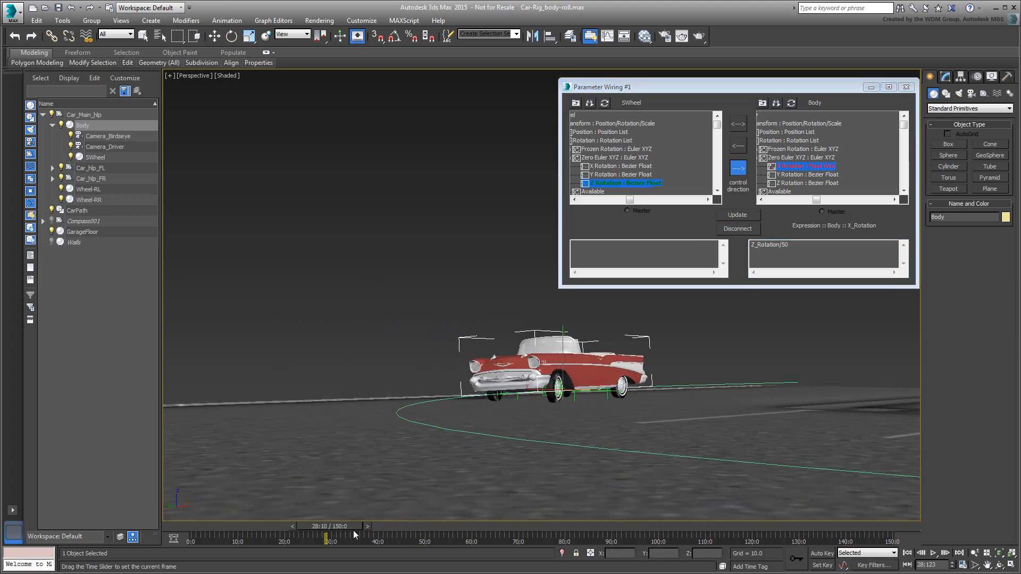
drag(326, 529, 418, 529)
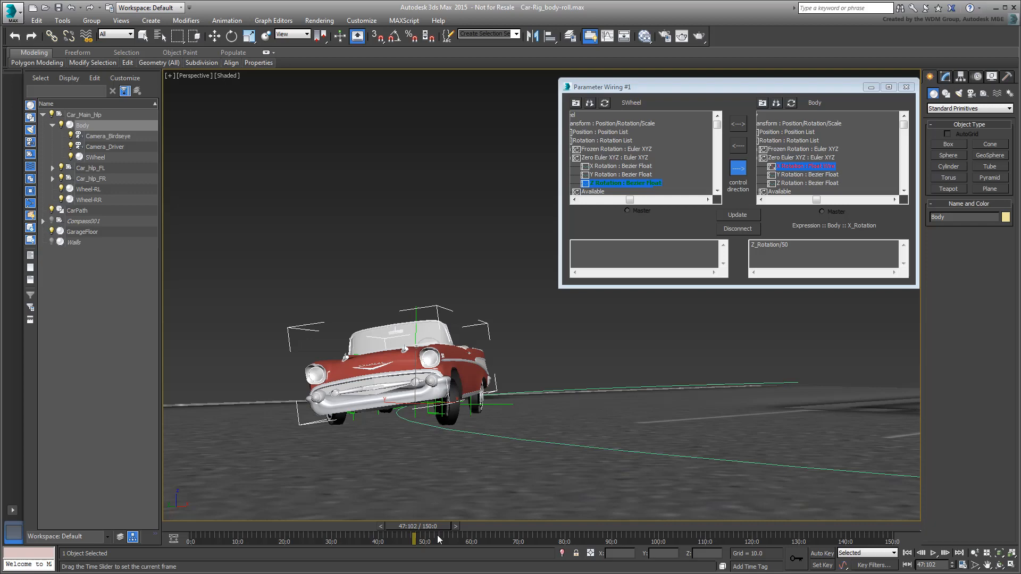
drag(433, 539, 449, 539)
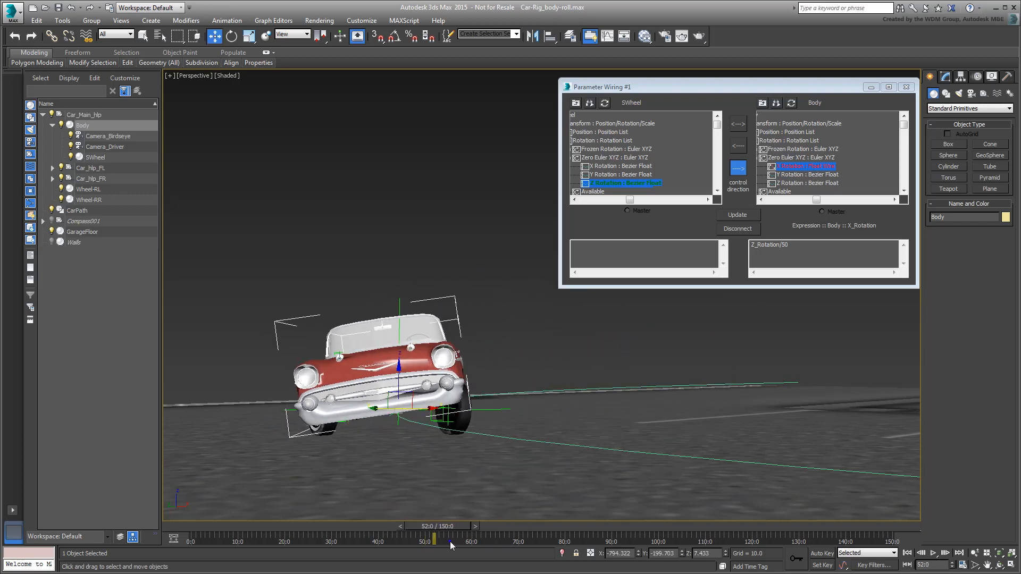
Change the roll expression to Z_Rotation/60 and scrub frames 32–52 again.
click(824, 253)
text(1)
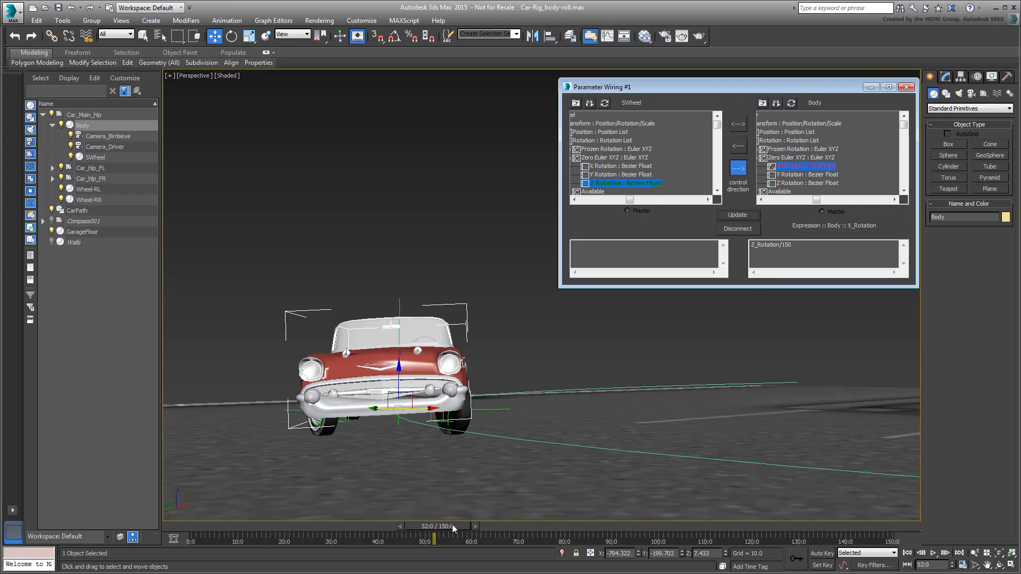
drag(433, 536, 404, 535)
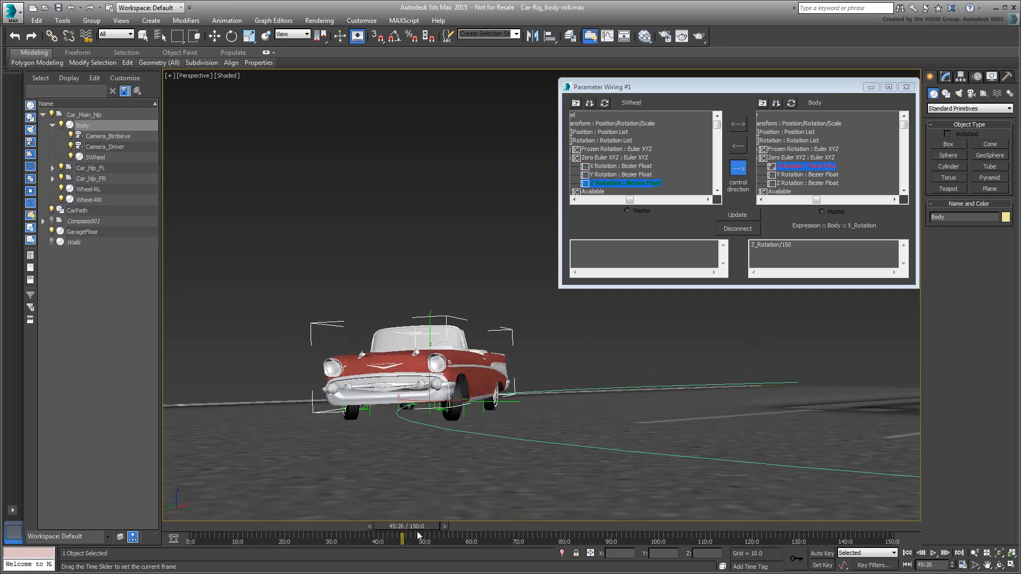
drag(402, 536, 343, 537)
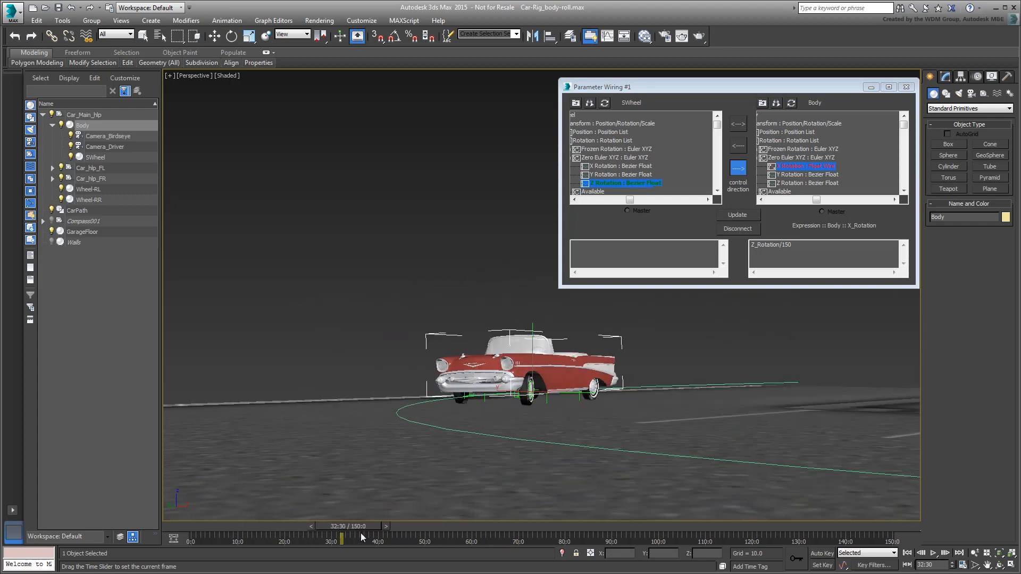
drag(342, 536, 426, 536)
text(6)
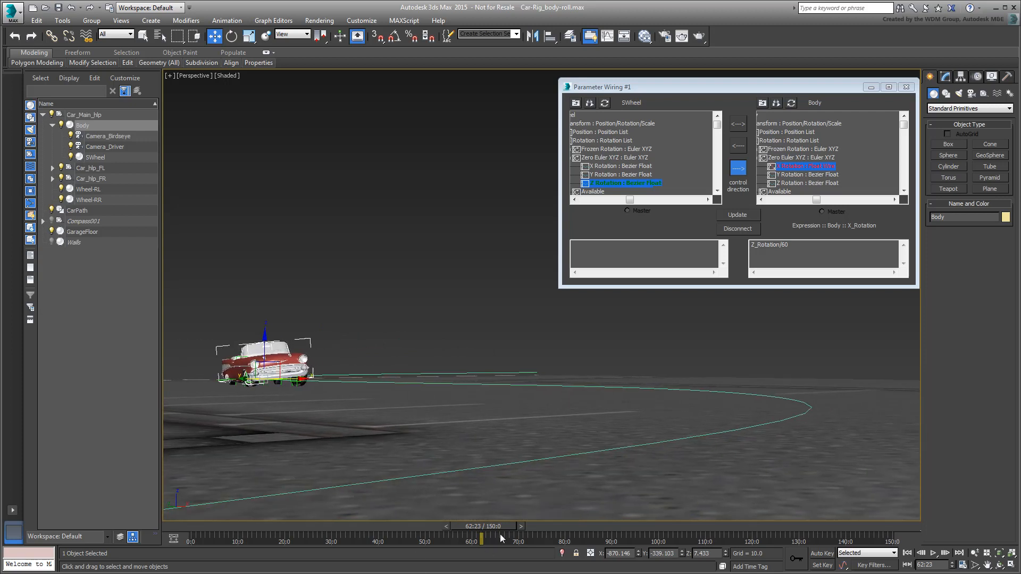
Scrub along the path, then play and stop the animation with Z_Rotation/60 roll.
drag(484, 540, 702, 540)
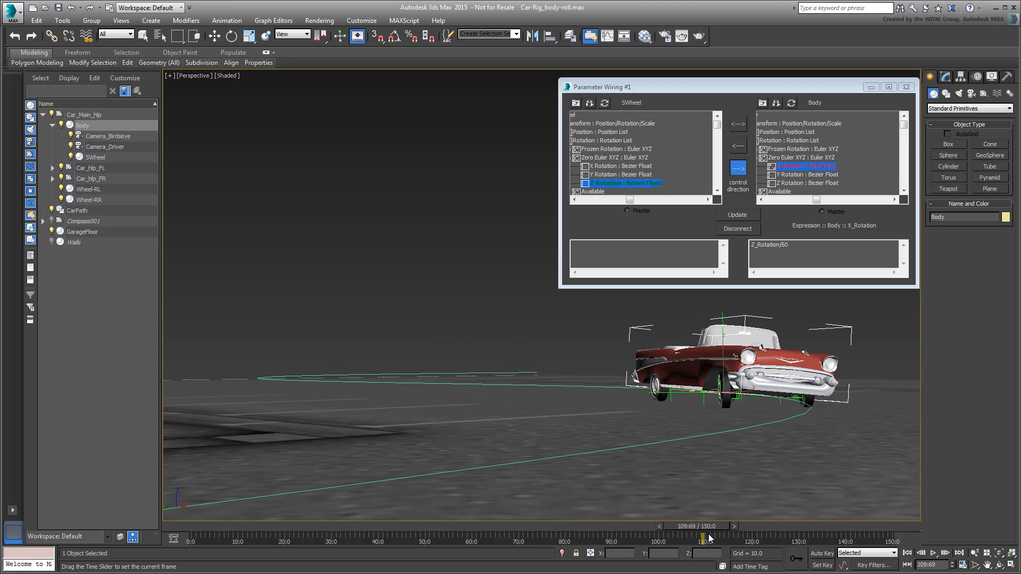
drag(703, 537, 821, 538)
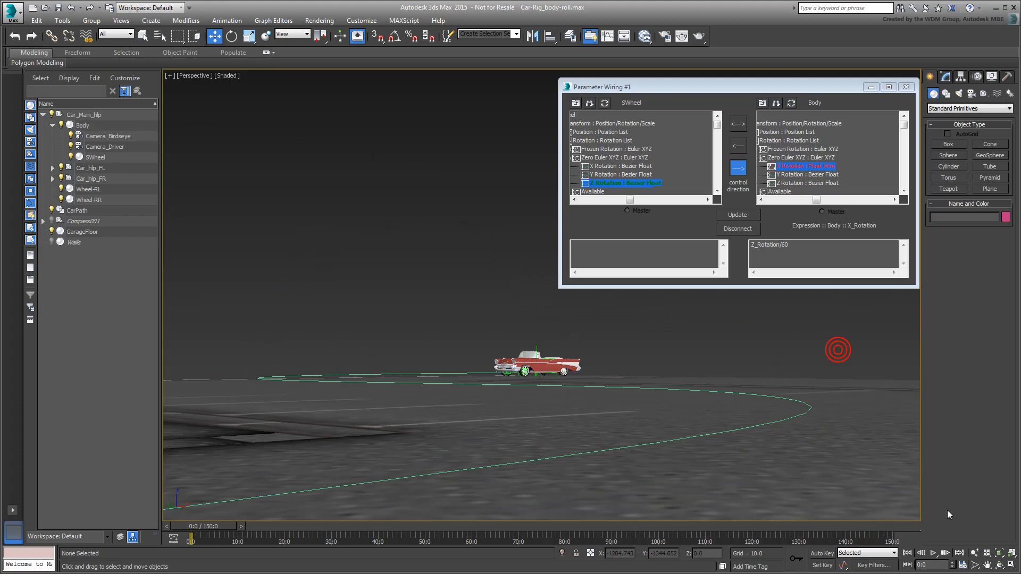
click(933, 553)
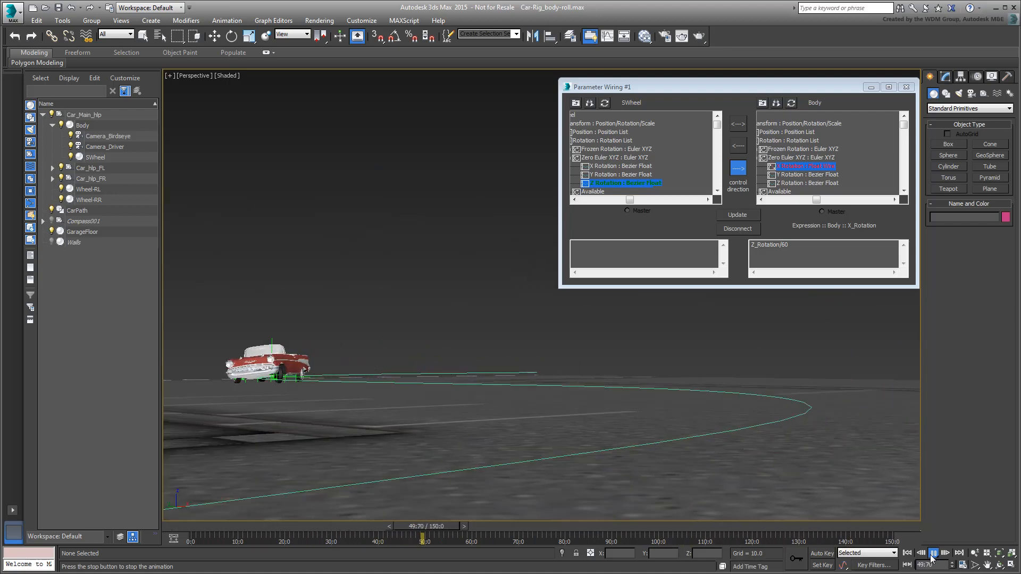
click(933, 553)
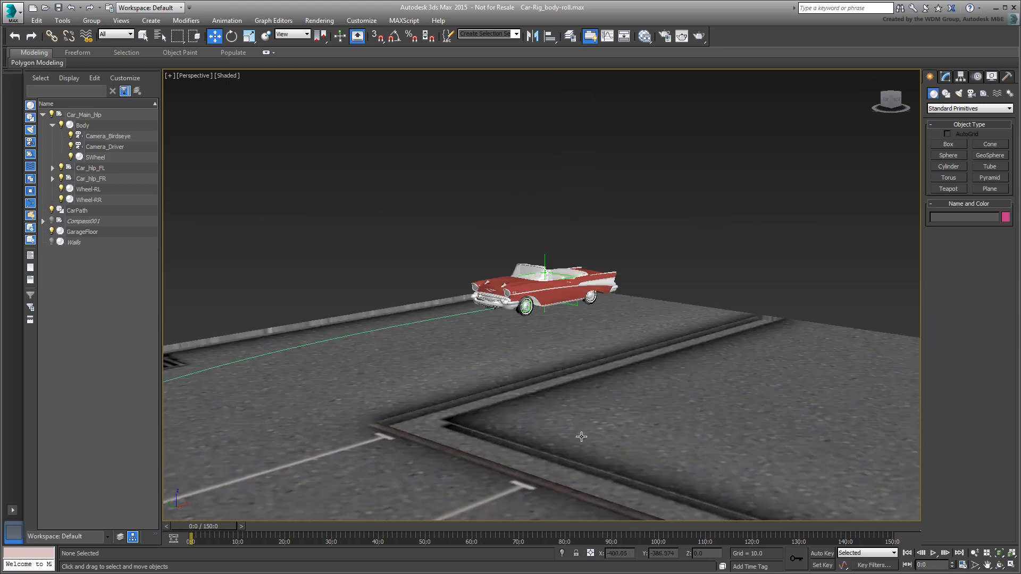
Move the view closer to the car and select Camera_Birdseye and Camera_Driver.
drag(582, 437, 594, 389)
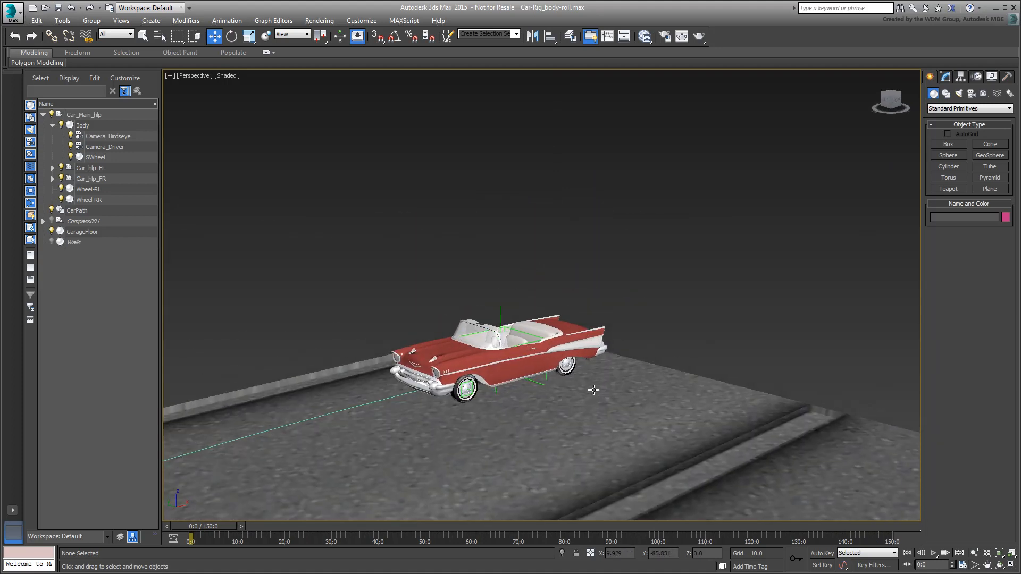
click(108, 137)
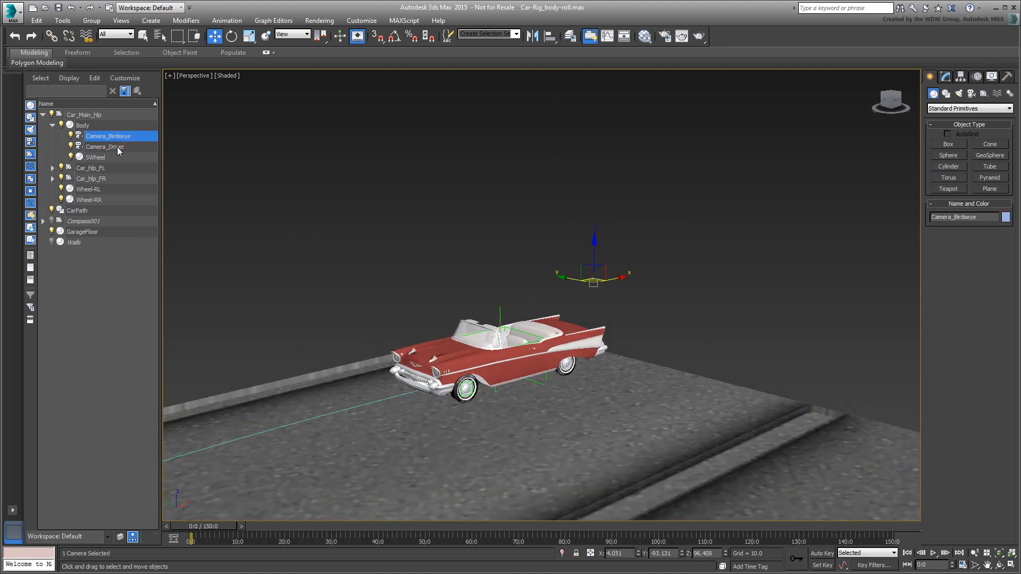
click(105, 146)
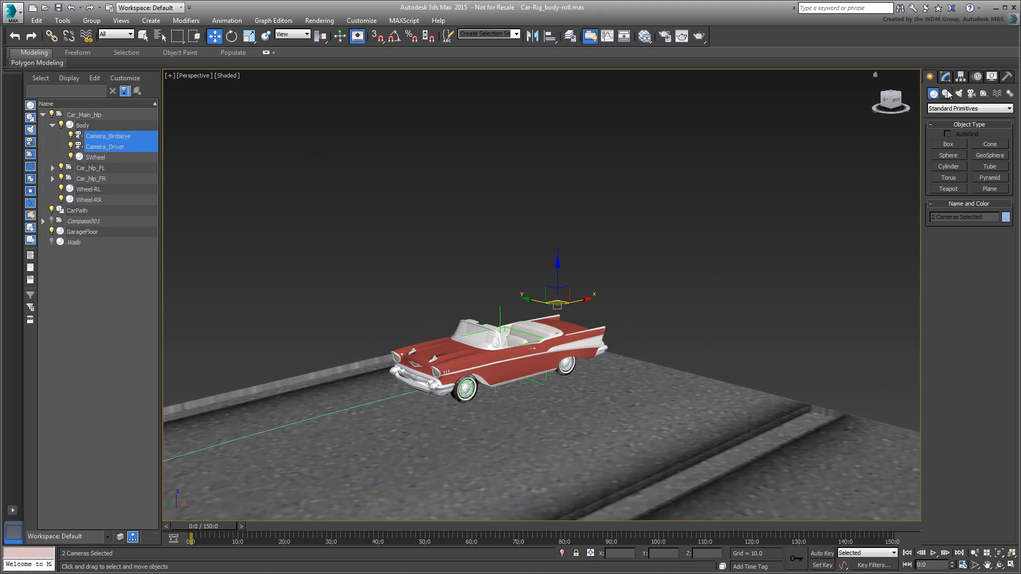
Open the Display panel and switch the viewport to Camera_Birdseye.
click(997, 79)
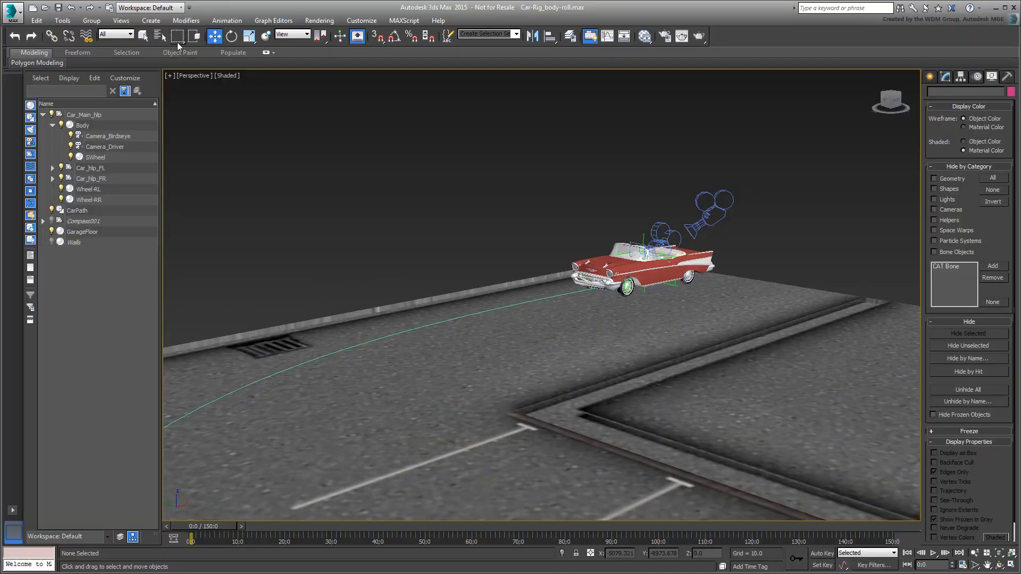
click(193, 76)
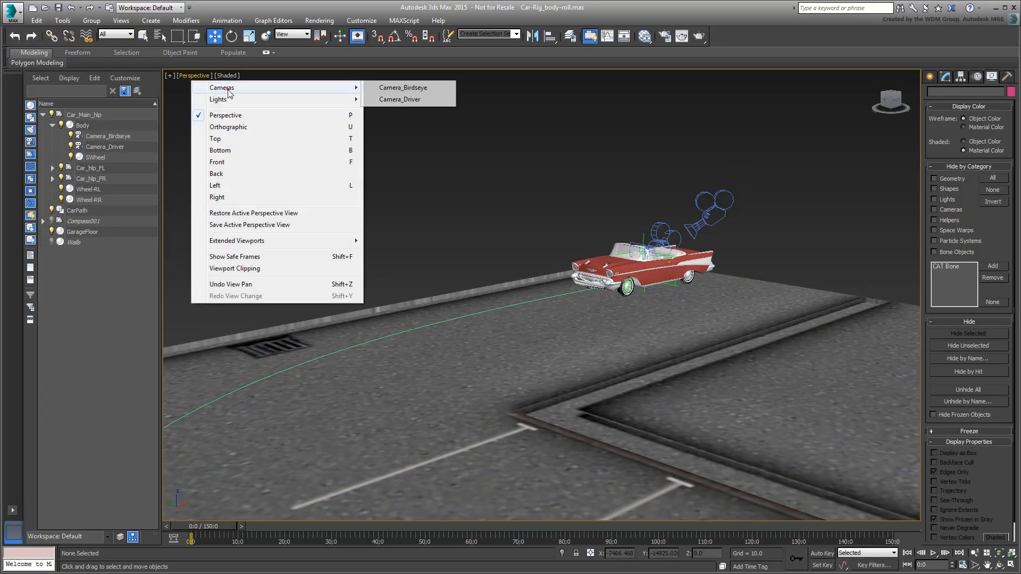
click(403, 87)
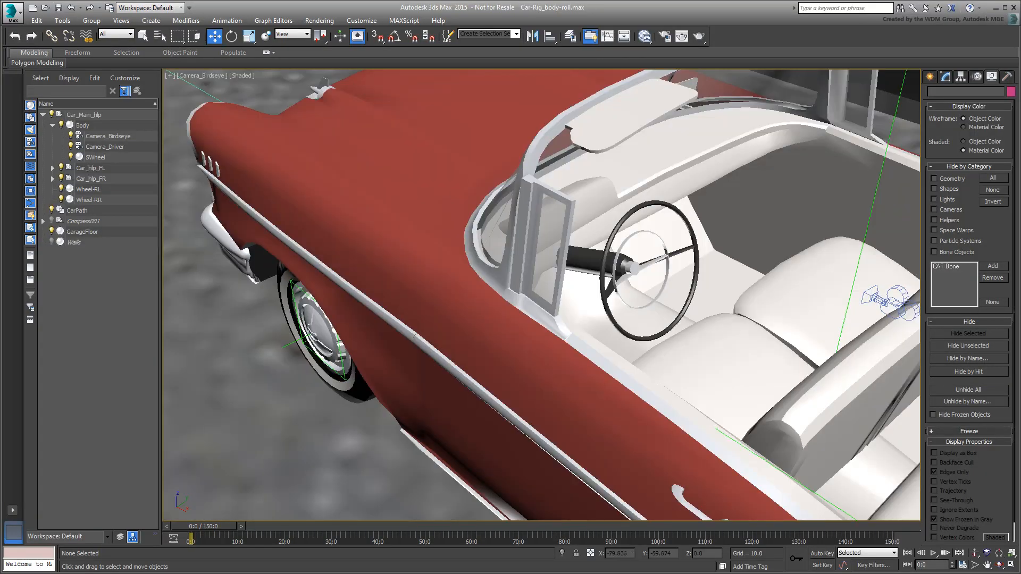
Scrub the animation forward and back in the birdseye view.
drag(192, 540, 362, 540)
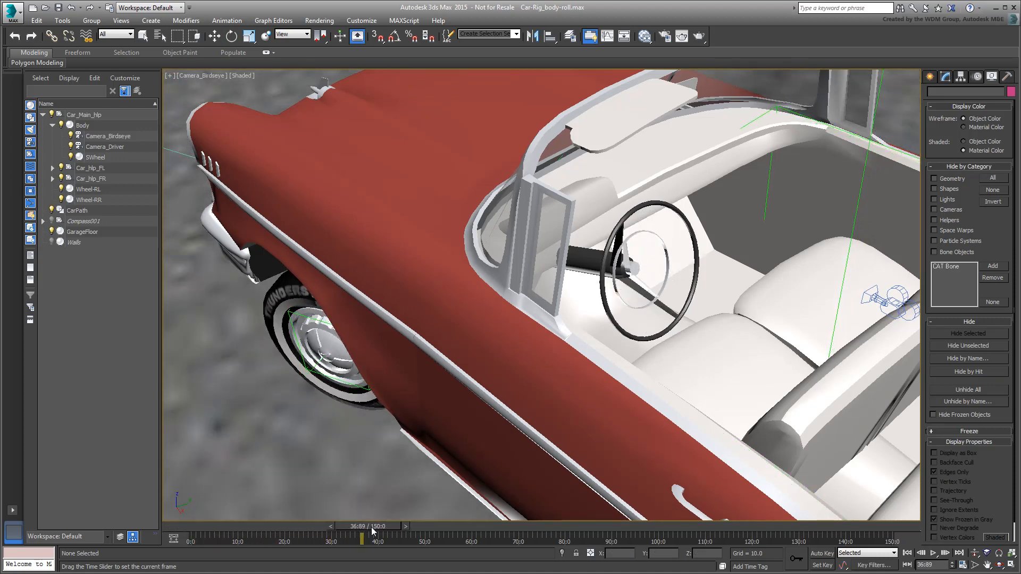
drag(362, 537, 648, 538)
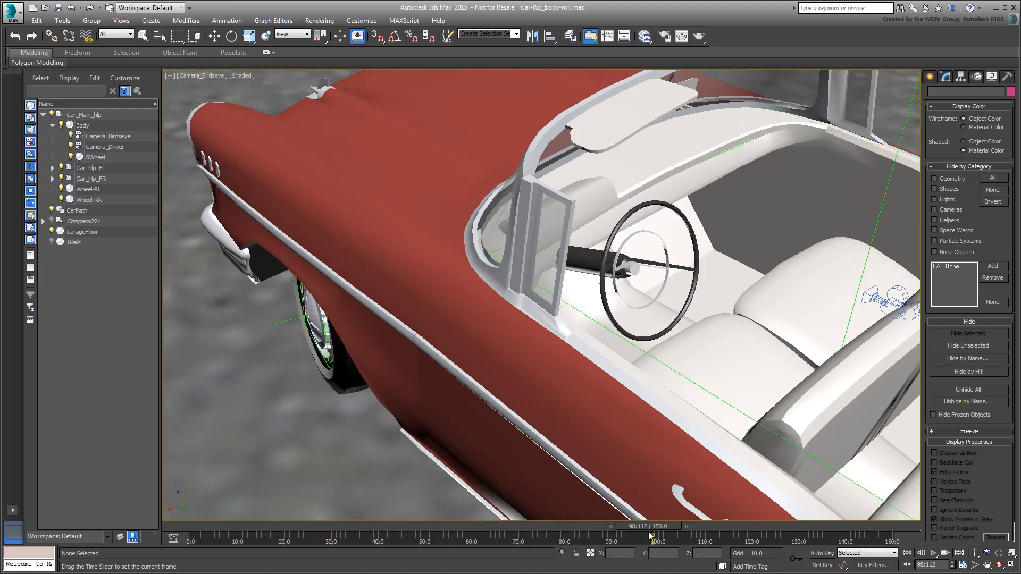
drag(651, 534, 189, 534)
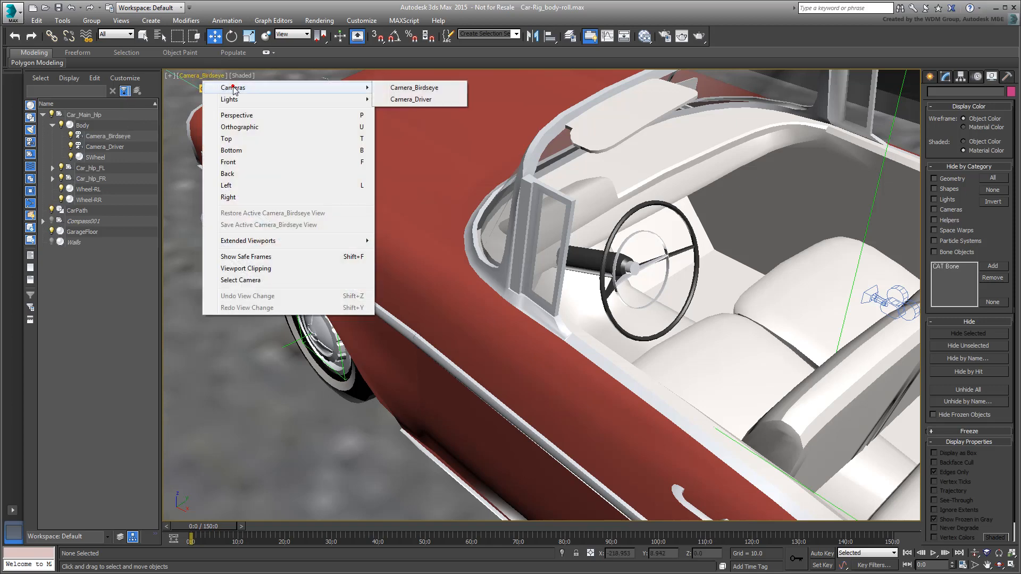
View through Camera_Driver and scrub the animation to watch the wheel turn.
click(411, 100)
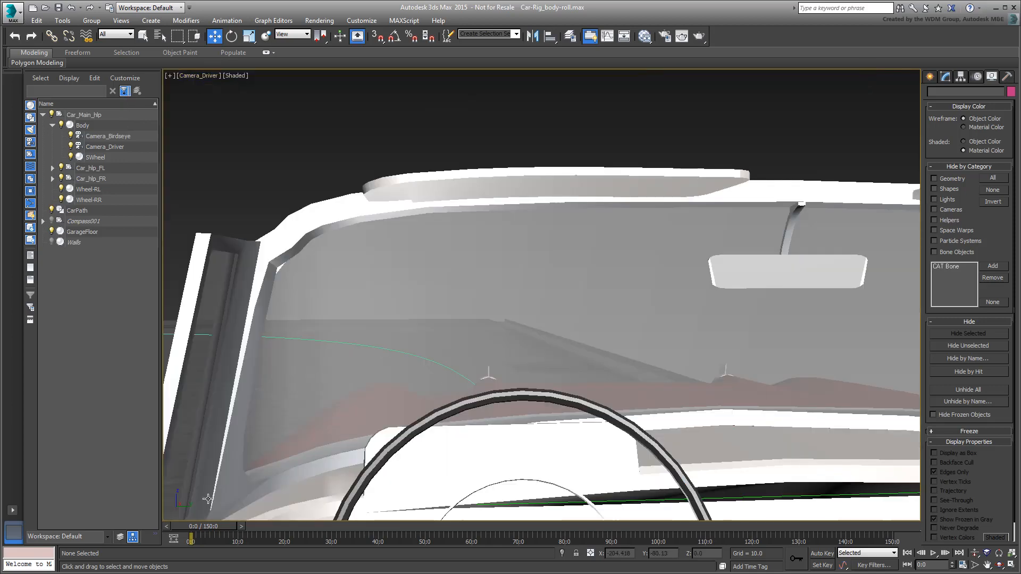
drag(191, 526, 388, 526)
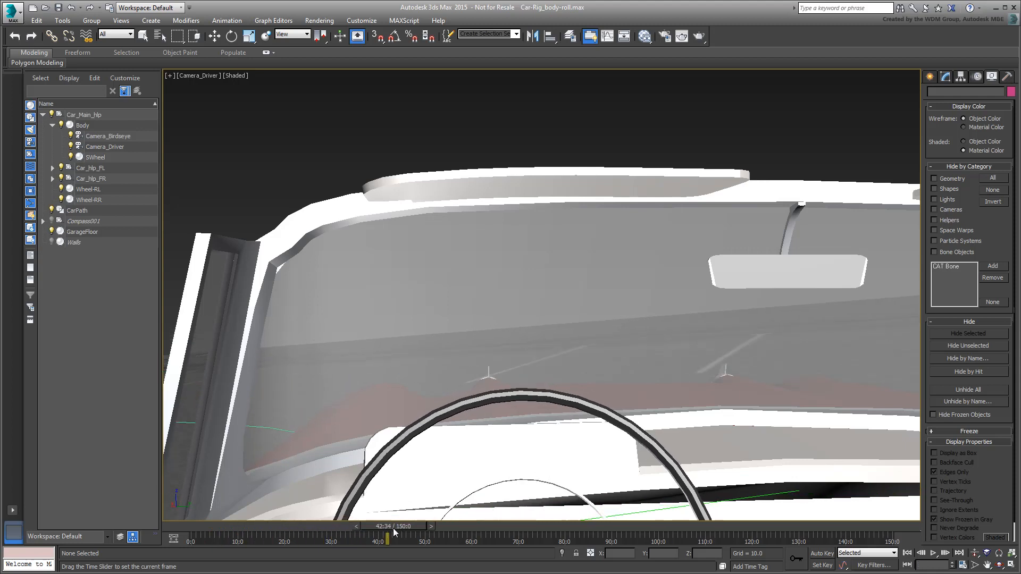
drag(386, 526, 734, 526)
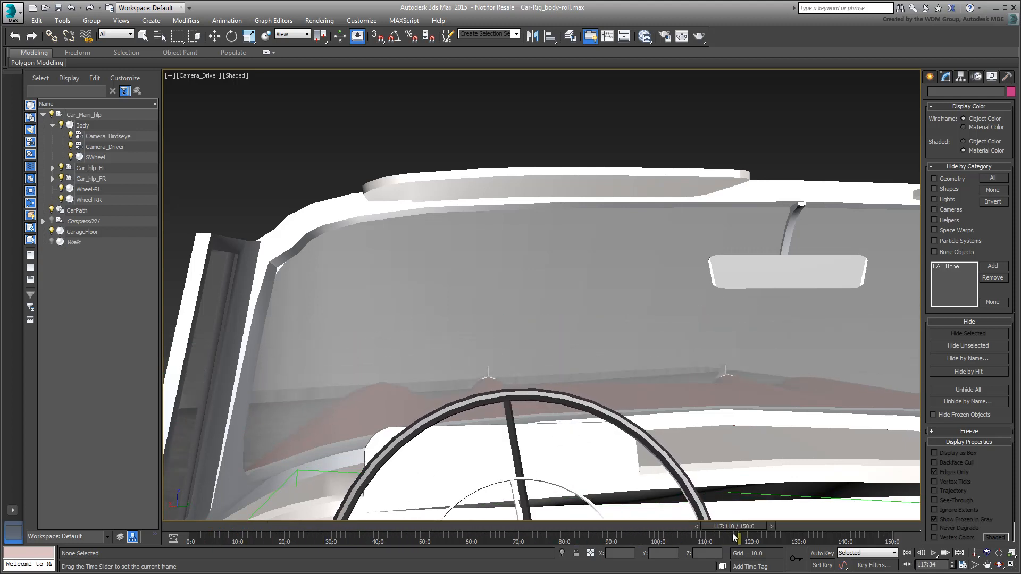
drag(735, 537, 448, 537)
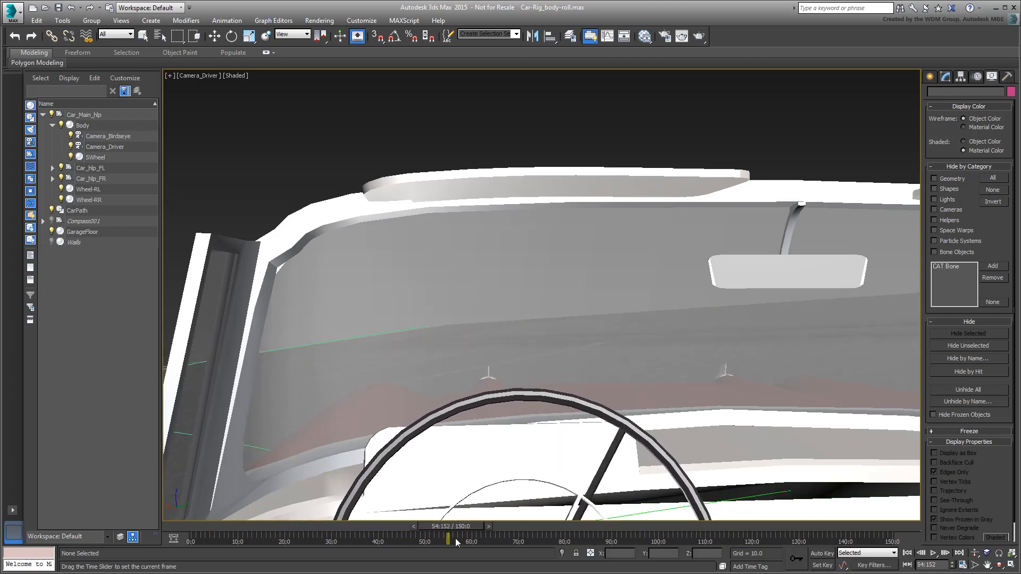
drag(448, 540, 361, 540)
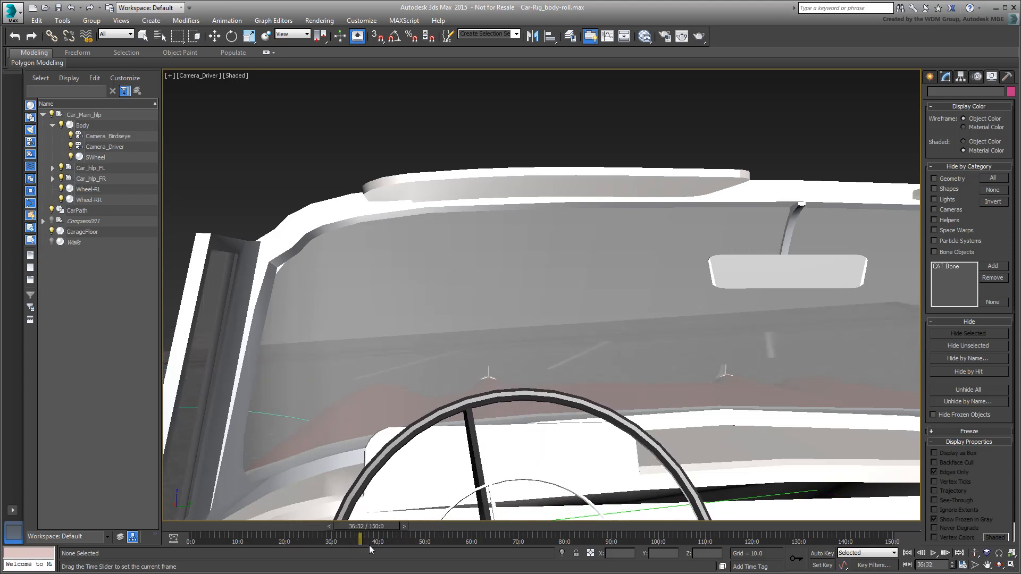
drag(360, 538, 350, 539)
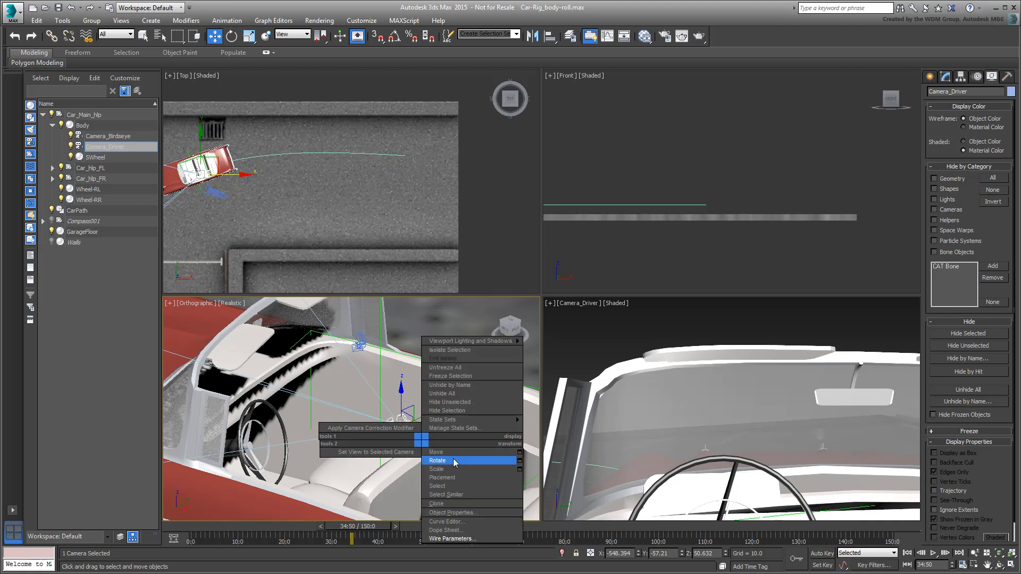
Switch to Rotate and test-turn the steering wheel.
click(437, 460)
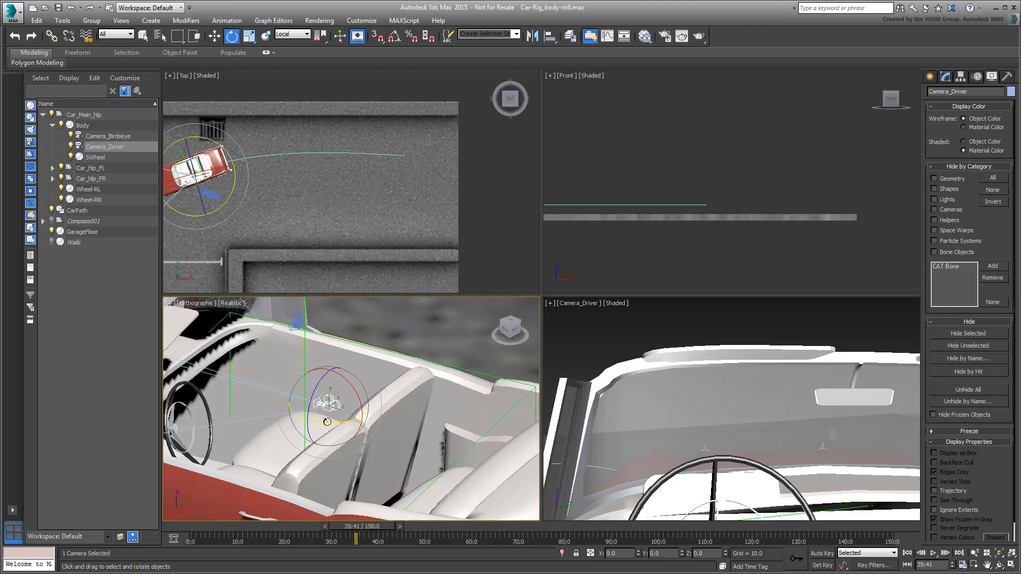
drag(327, 421, 354, 429)
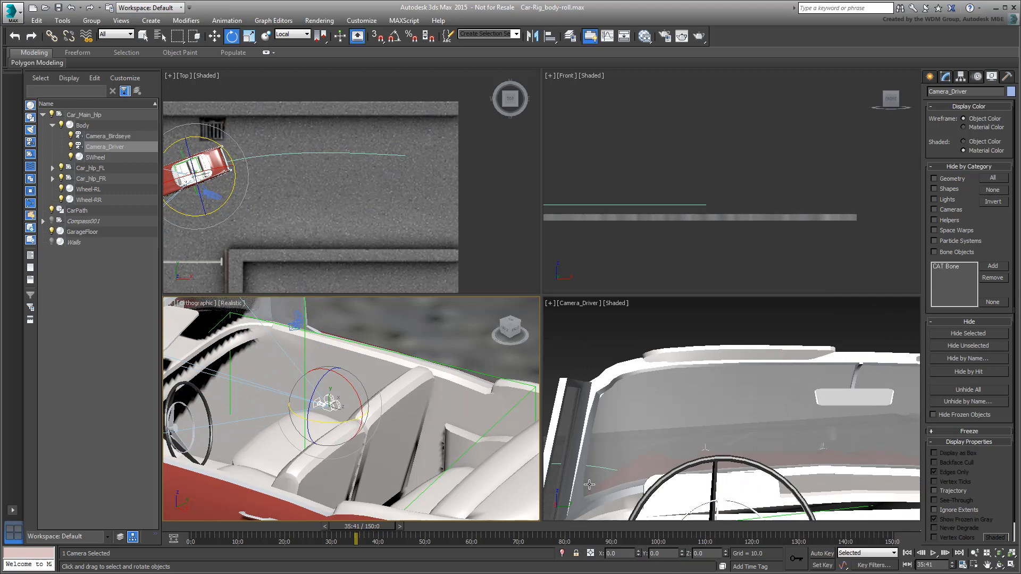
click(95, 157)
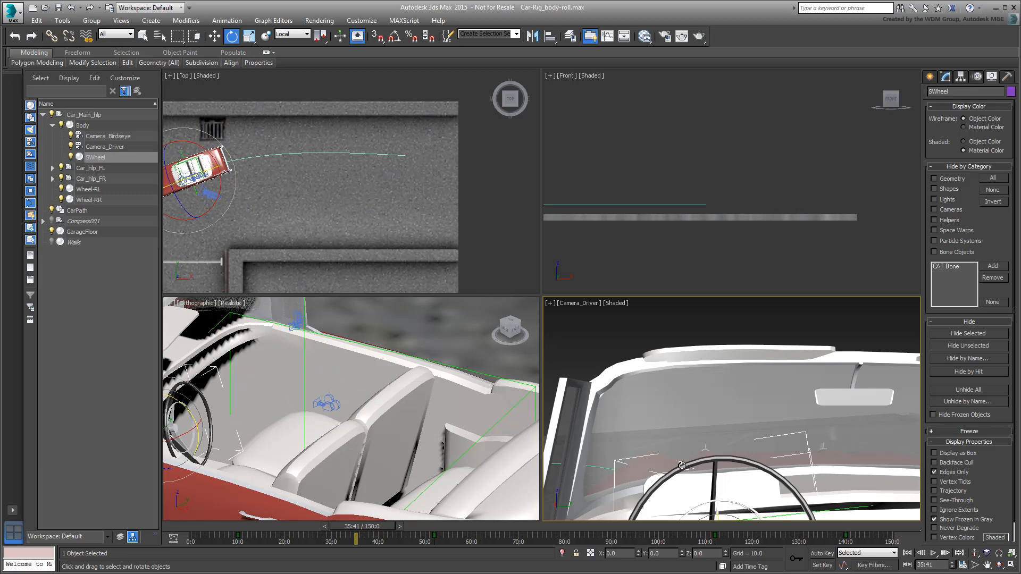
mouse_move(194, 212)
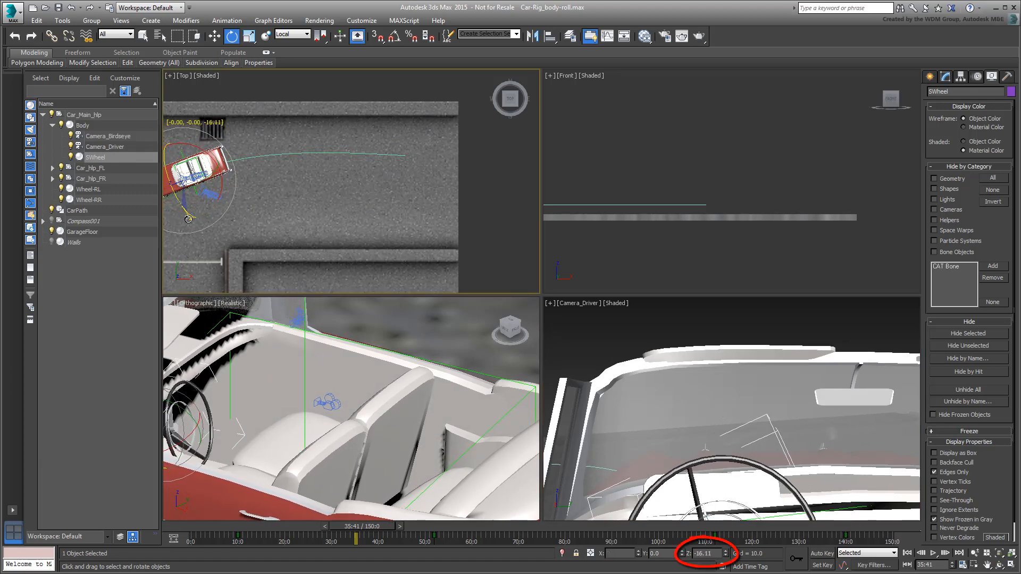
drag(705, 552, 705, 534)
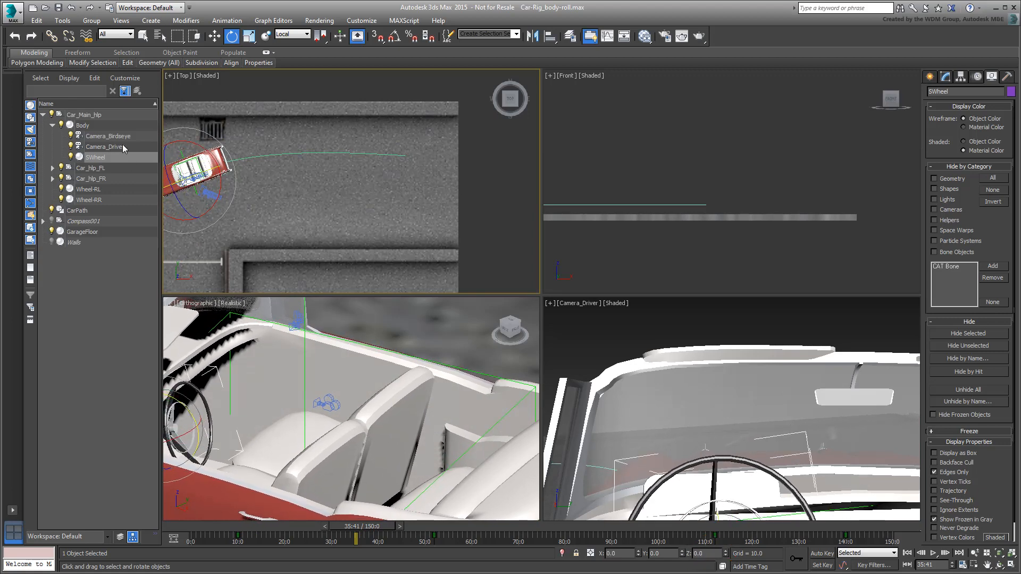
Test-rotate Camera_Driver, then reselect the steering wheel.
click(105, 146)
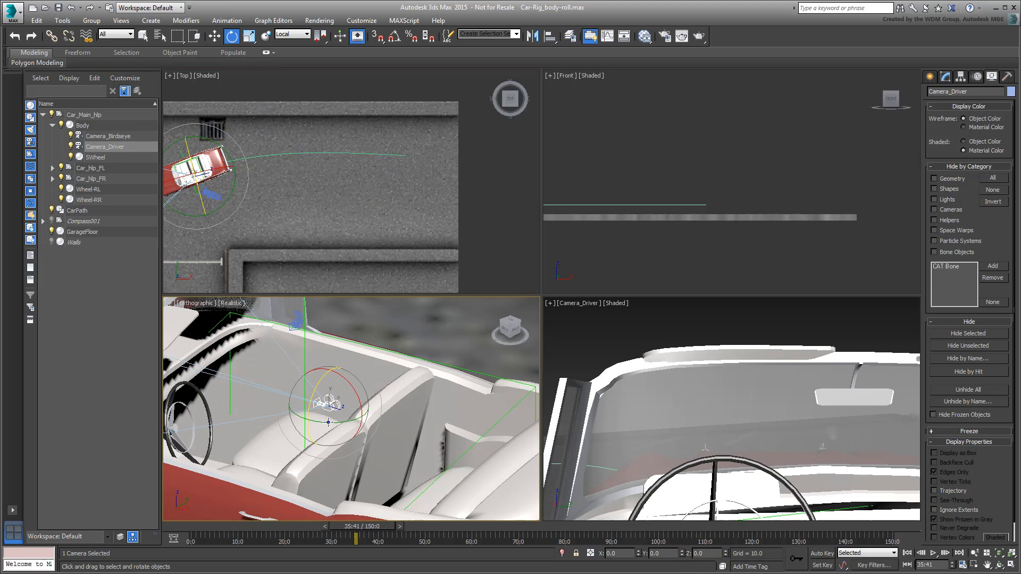
drag(345, 391, 328, 424)
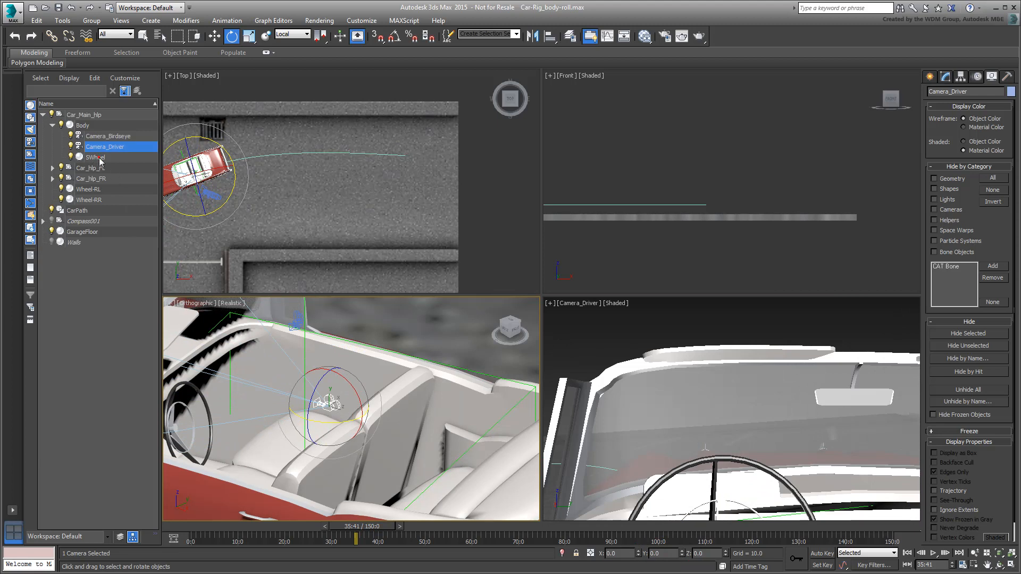
click(94, 157)
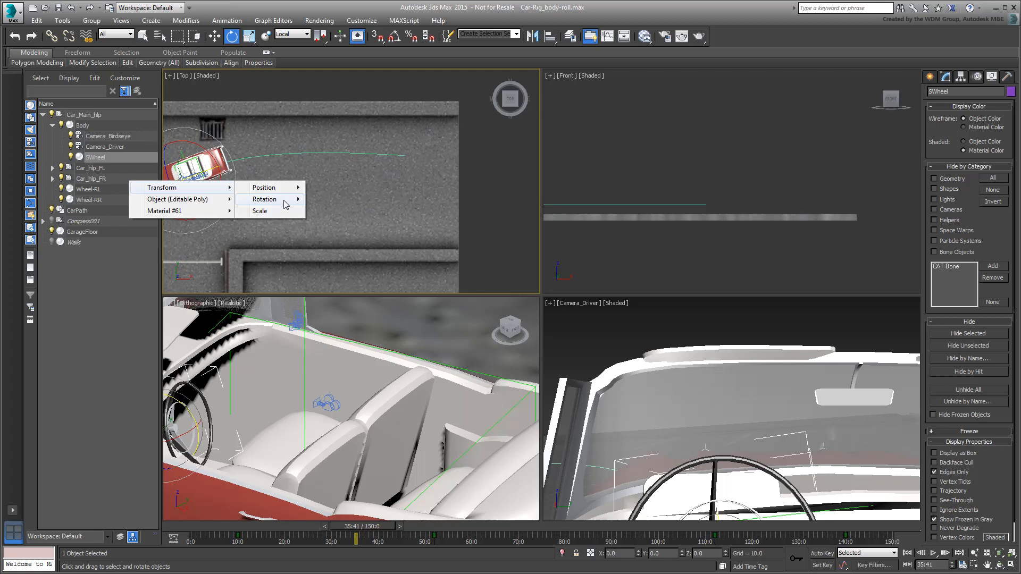
Wire Camera_Driver's Y Rotation one-way to the SWheel's Z Rotation with Connect.
click(265, 200)
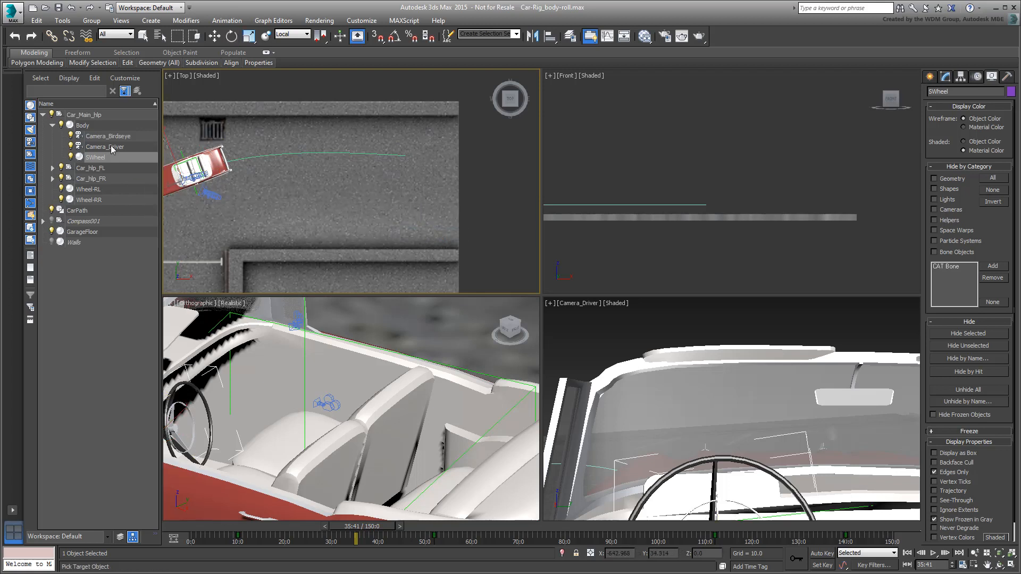
right_click(98, 147)
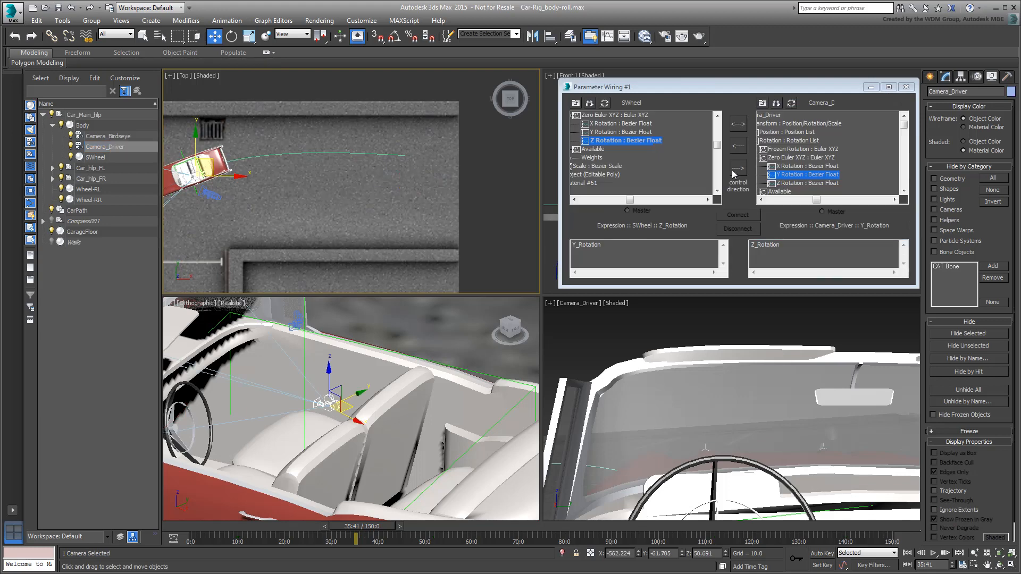
click(738, 215)
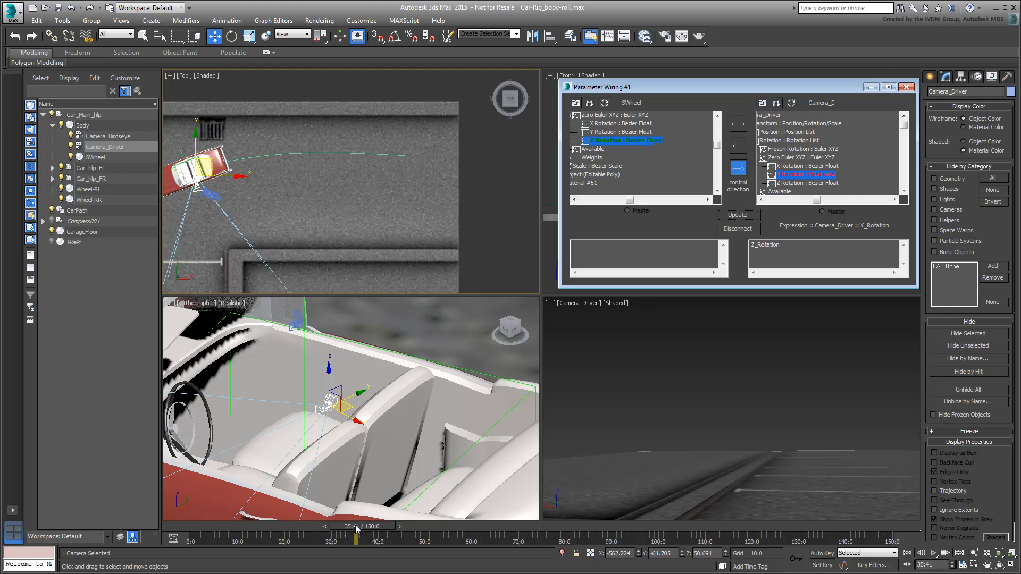
Edit the camera's wiring expression, scrub the drive to check it, and update.
drag(355, 540, 314, 540)
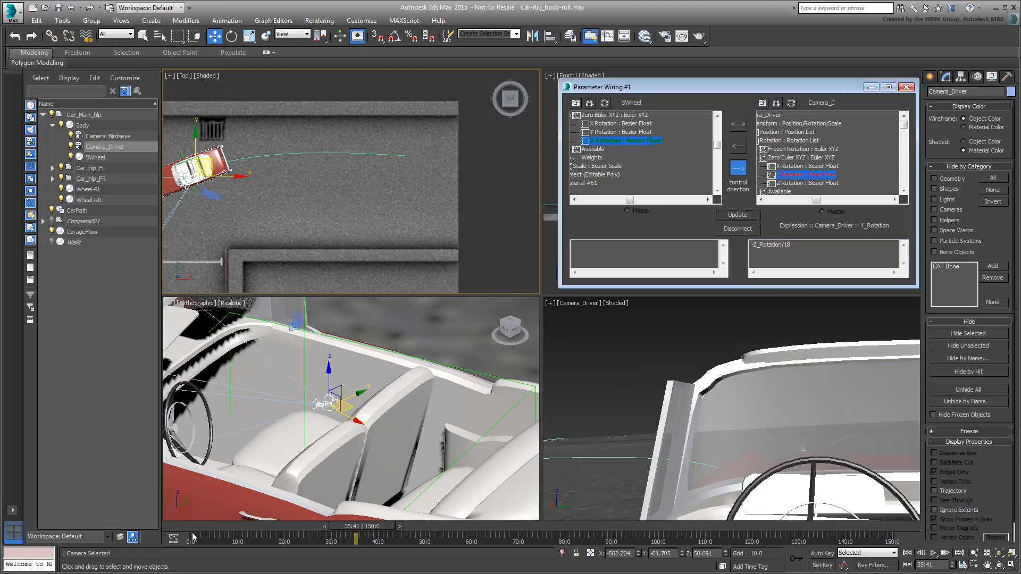
drag(356, 540, 395, 540)
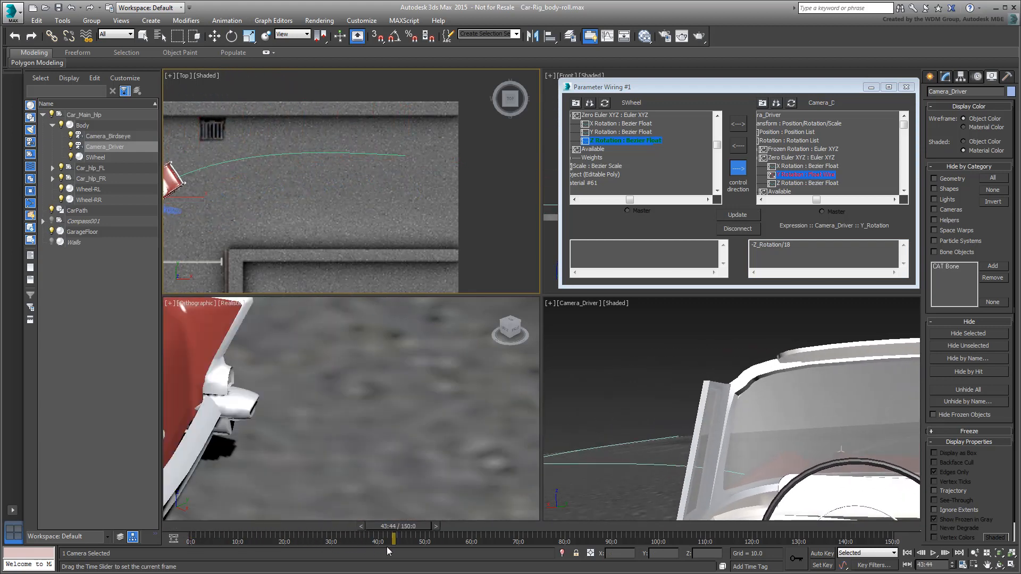
drag(395, 537, 672, 537)
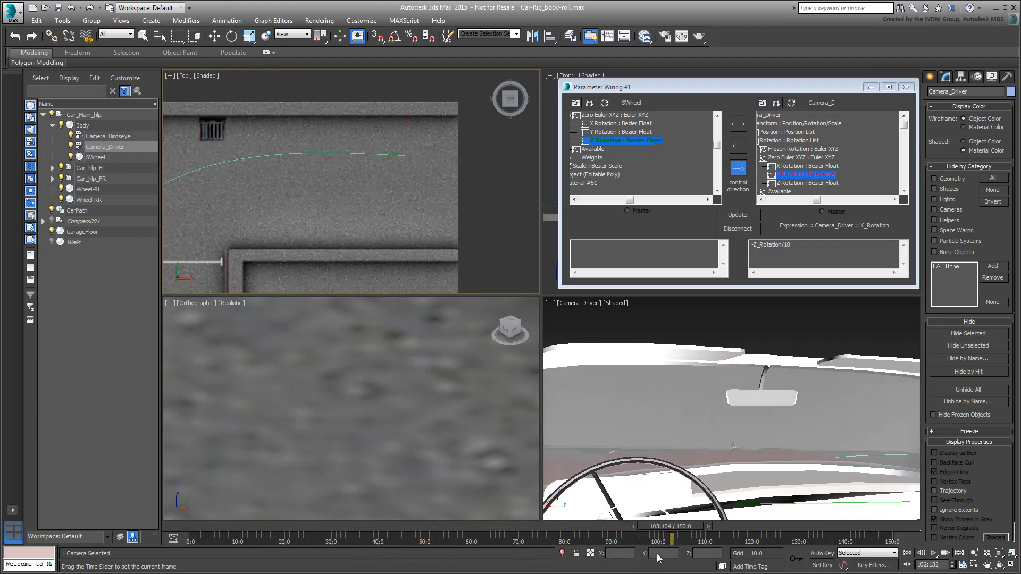
drag(672, 539, 620, 539)
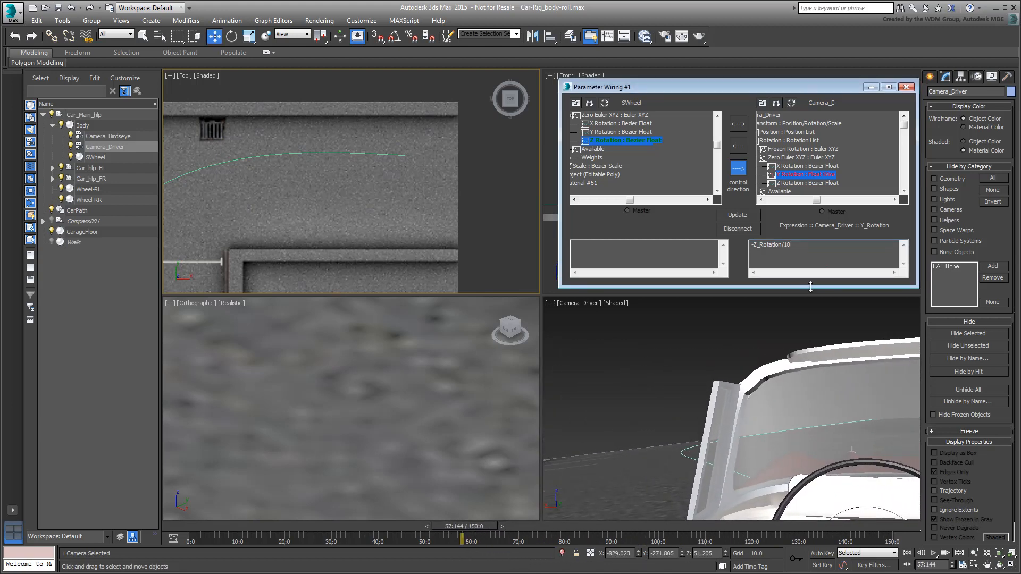
click(738, 215)
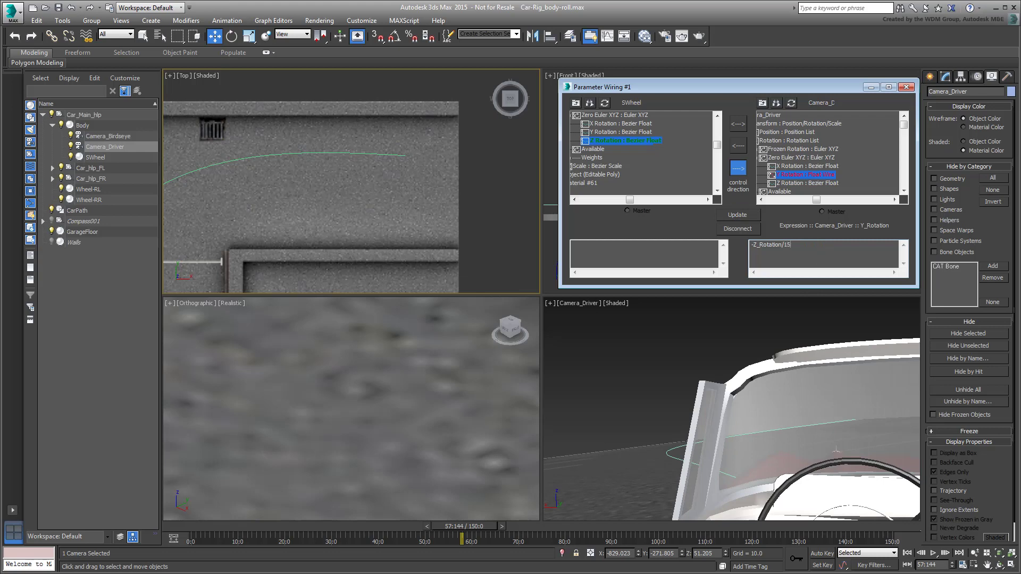
Scrub the timeline to review the gentler camera turn, ending at frame 0.
drag(479, 538, 460, 528)
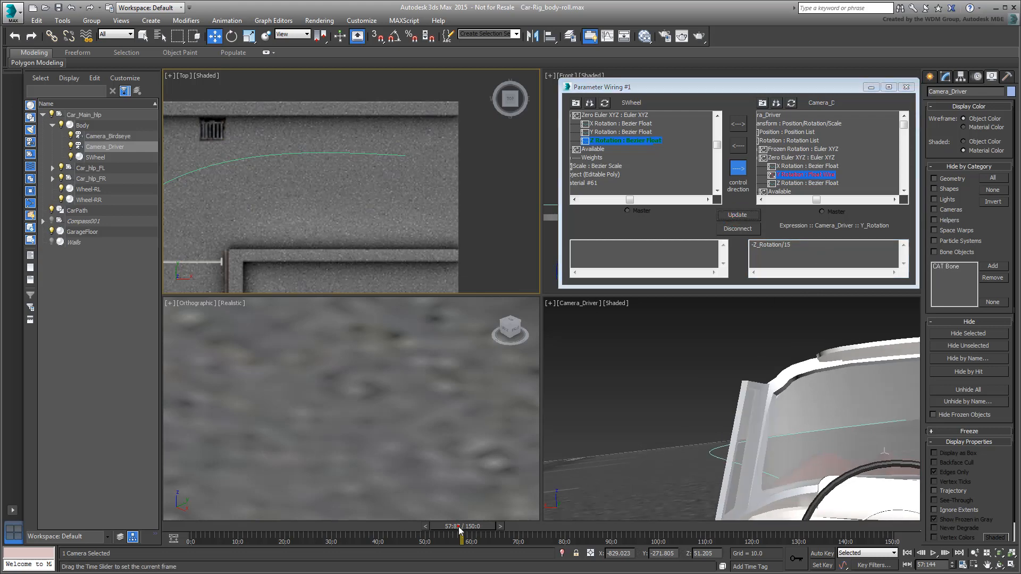
drag(459, 528, 429, 525)
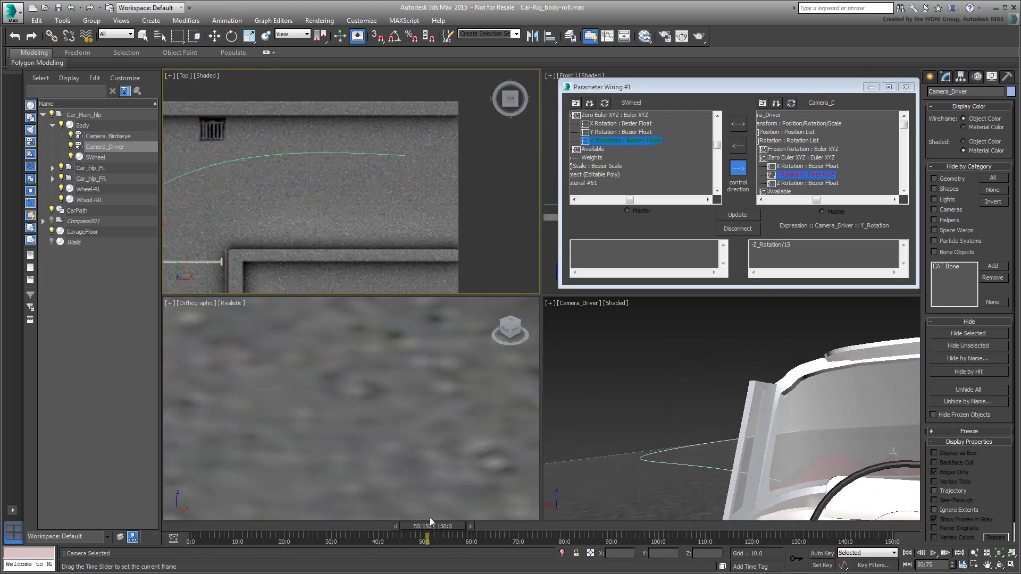
drag(426, 538, 736, 538)
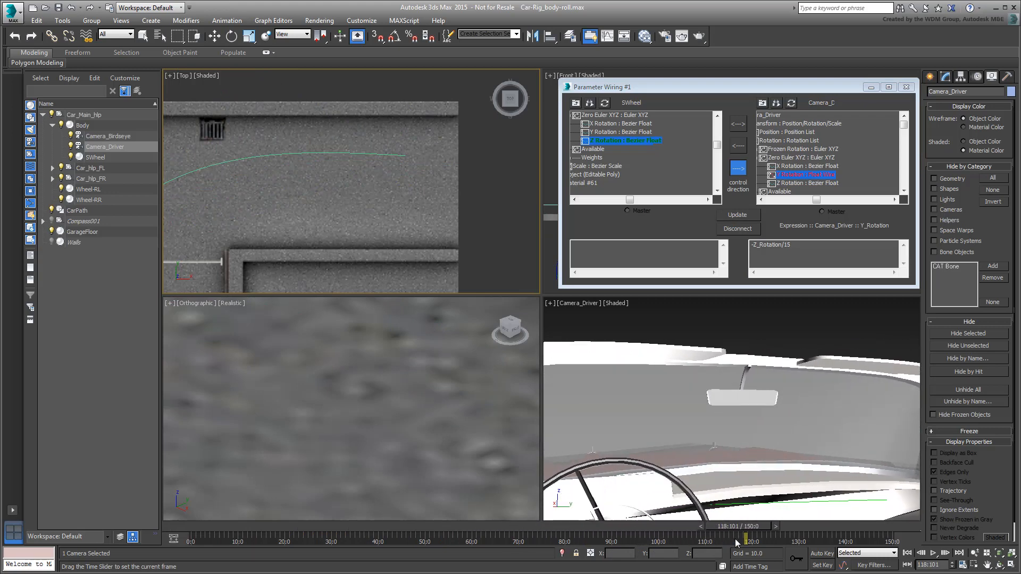
drag(736, 541, 356, 541)
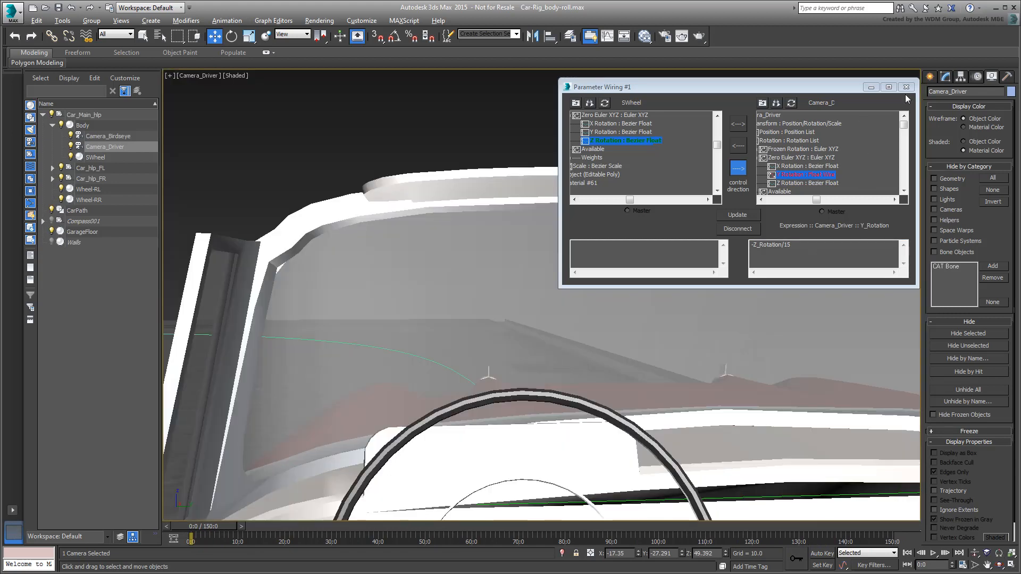
Play the drive from the Camera_Driver viewport, stop it, and switch to Perspective.
click(907, 87)
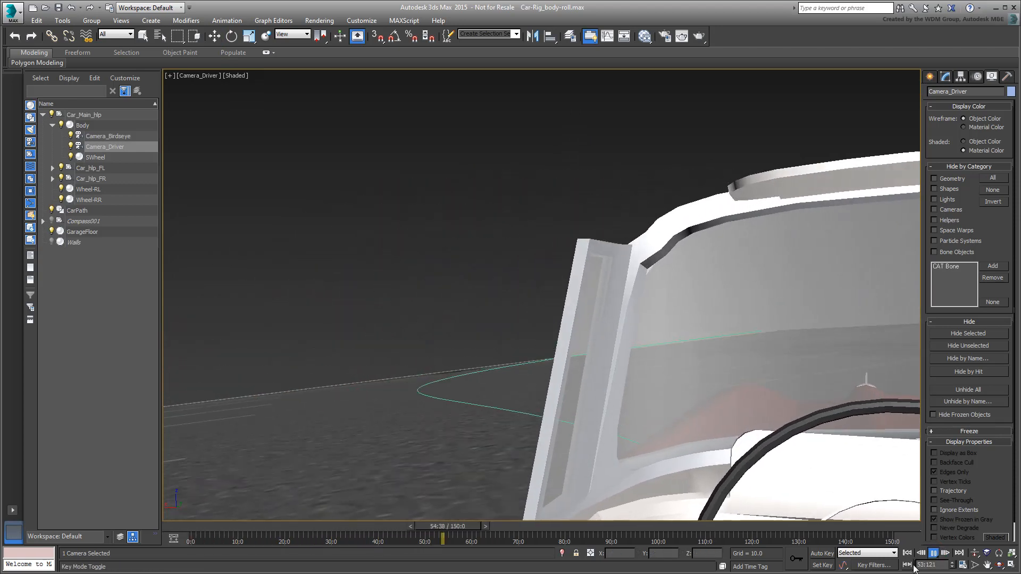
drag(441, 539, 725, 539)
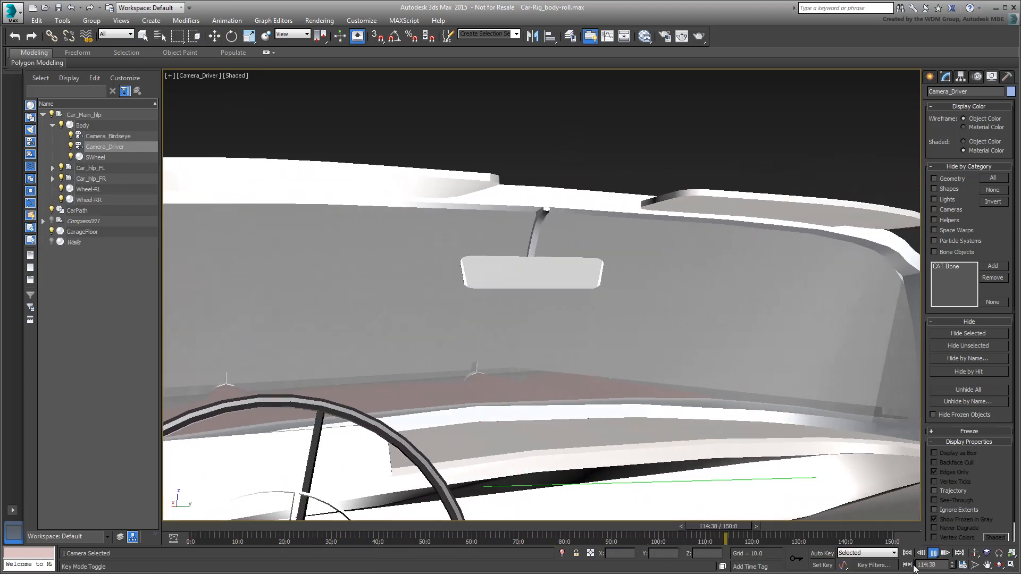
click(937, 553)
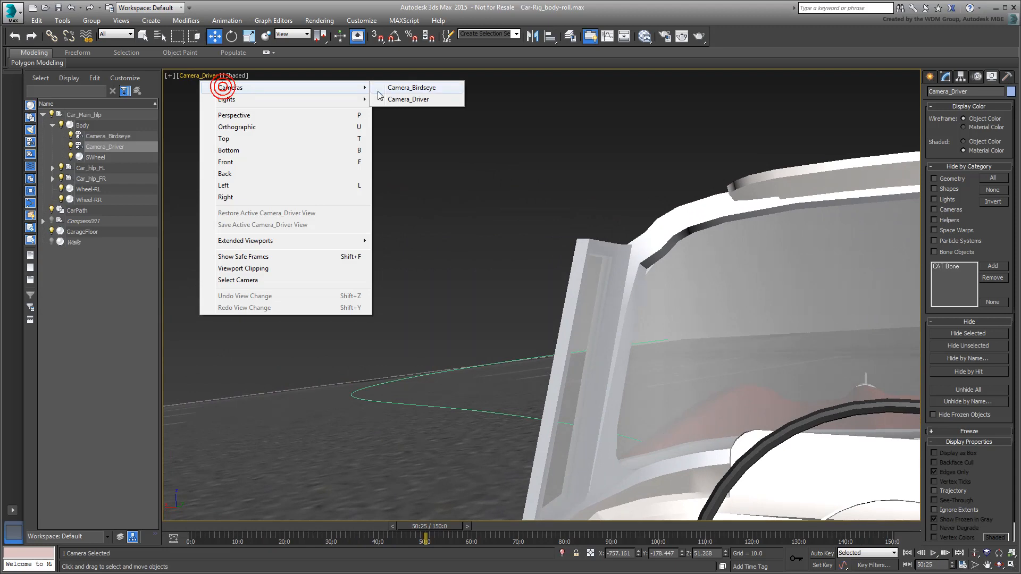
mouse_move(414, 96)
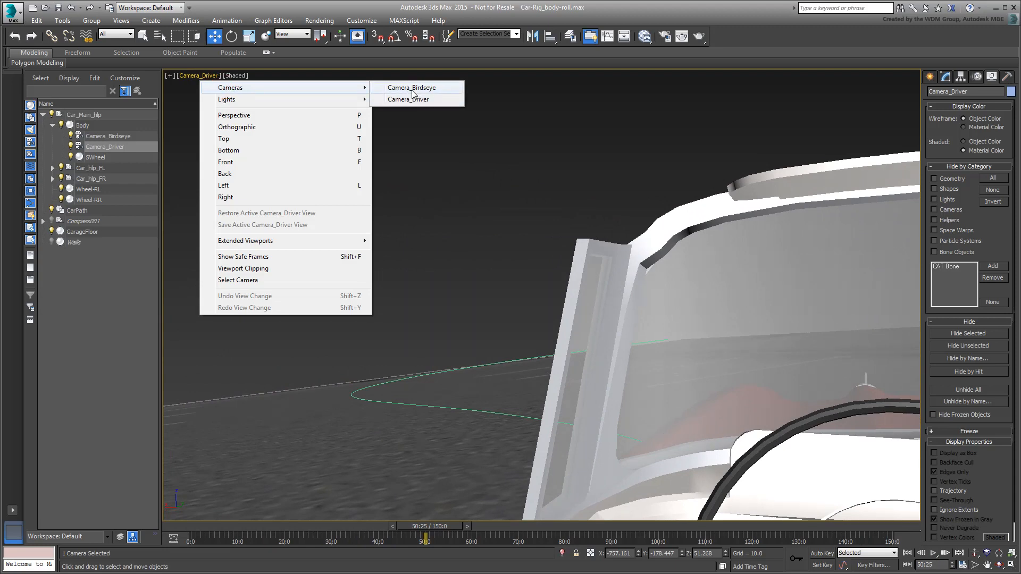
click(413, 87)
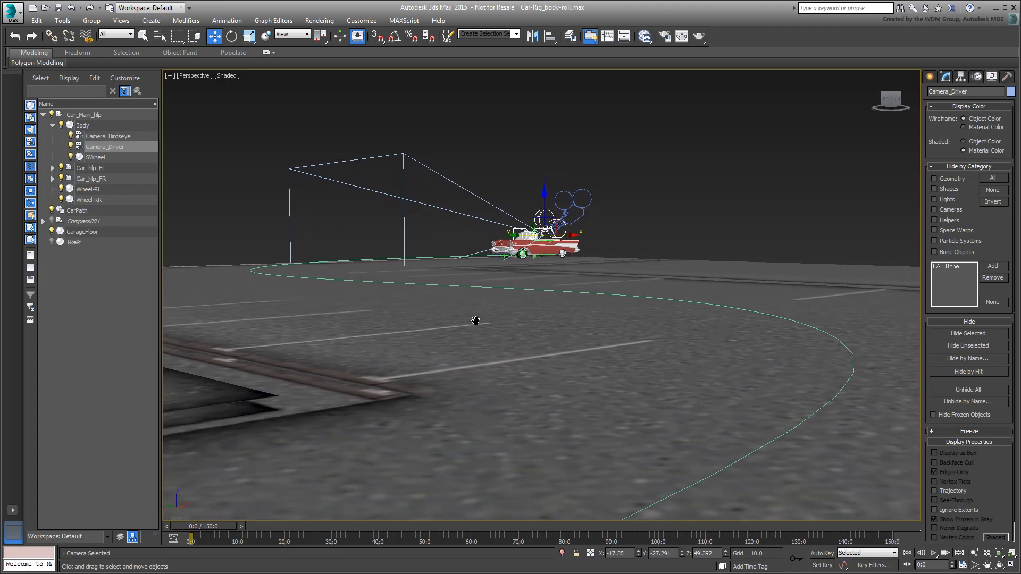
Deselect the camera, unhide Walls, reframe the Perspective view, and play the drive.
click(938, 552)
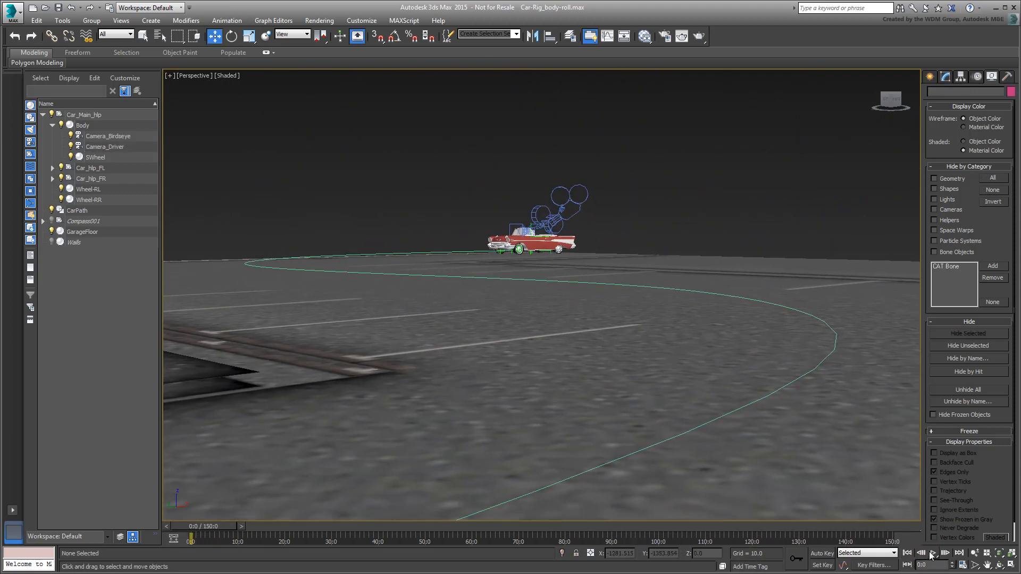
click(938, 553)
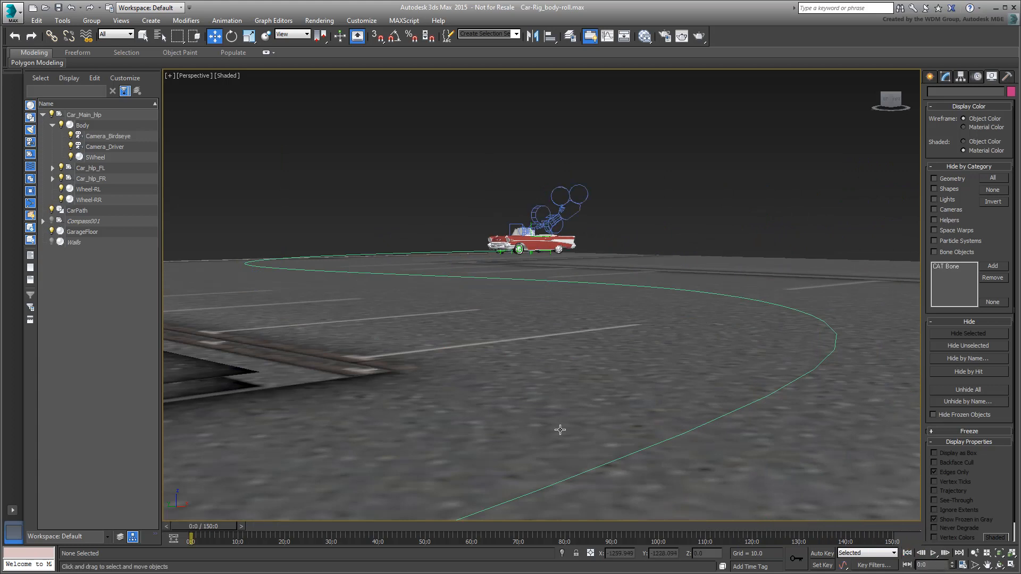
click(51, 243)
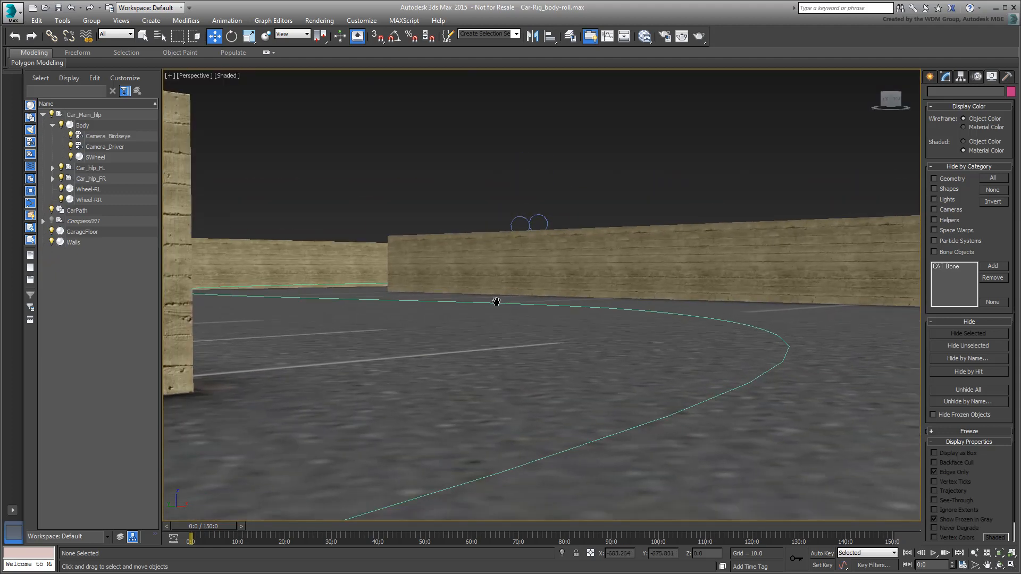
drag(497, 302, 387, 394)
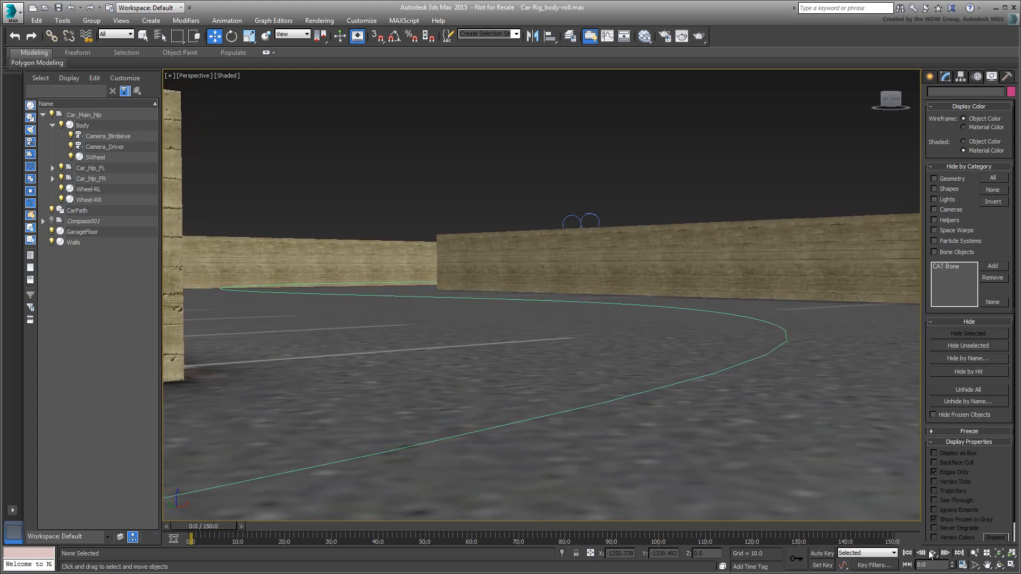
click(934, 553)
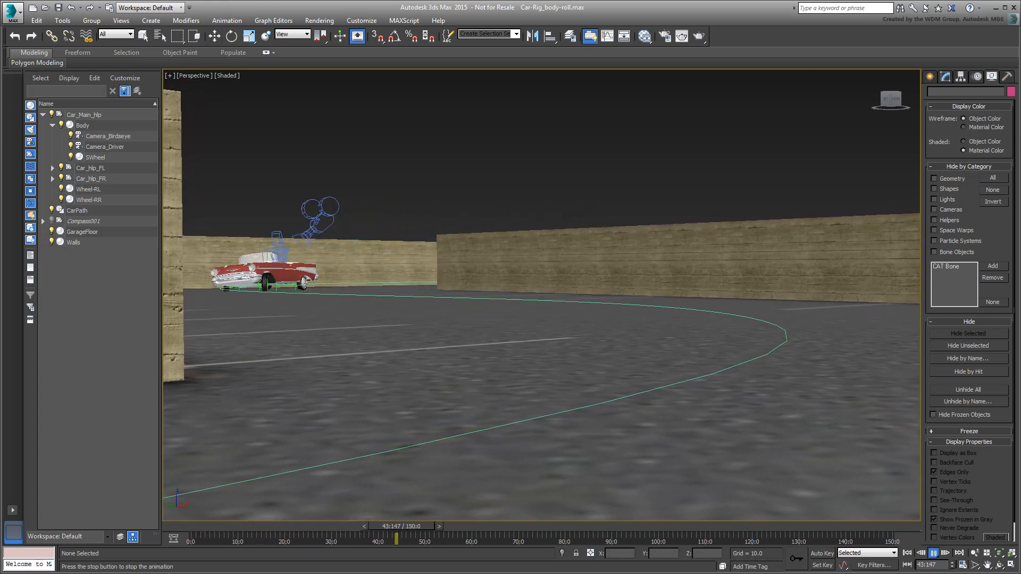